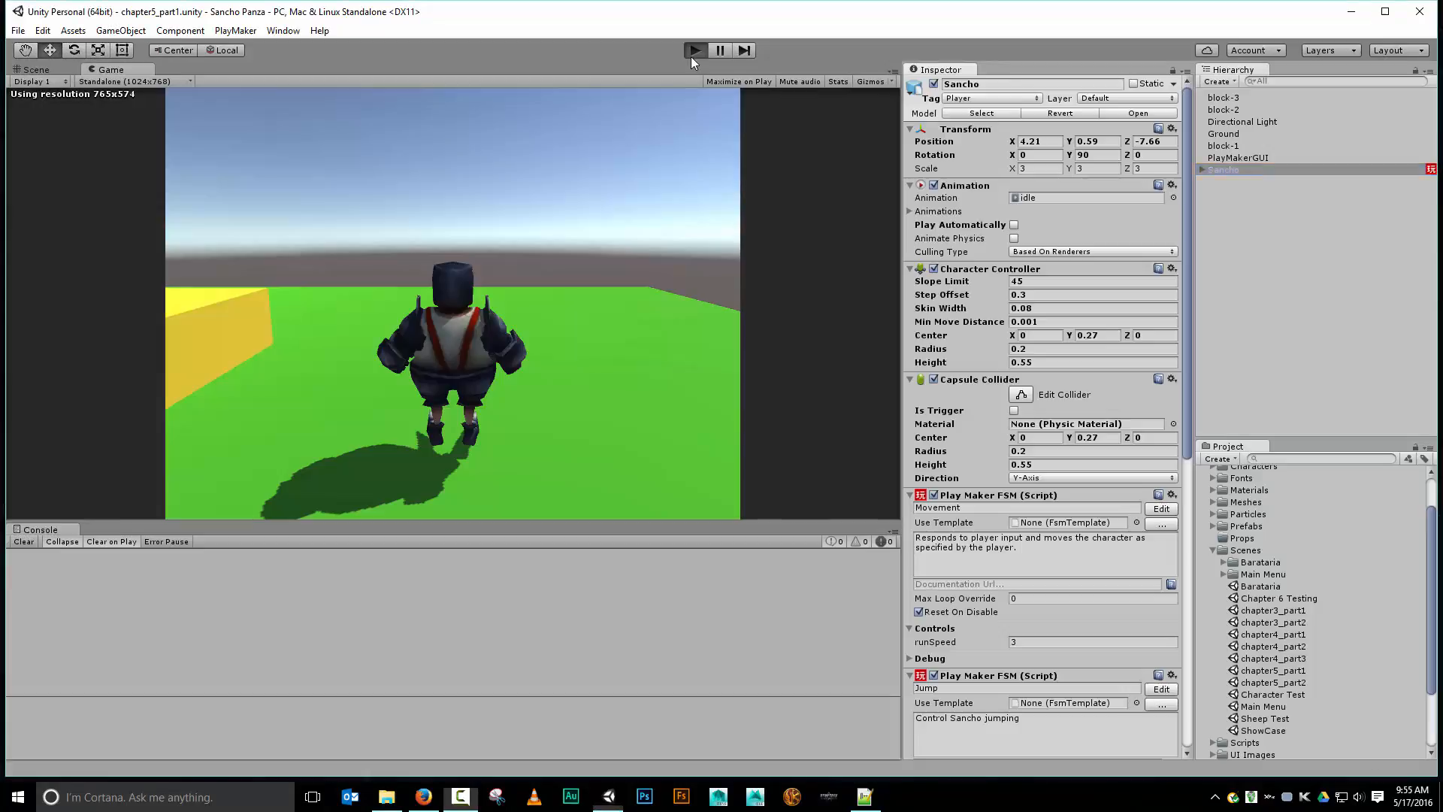
Step: Play the chapter5_part1 scene, walk Sancho around the level, then open the Edit menu
left_click(693, 49)
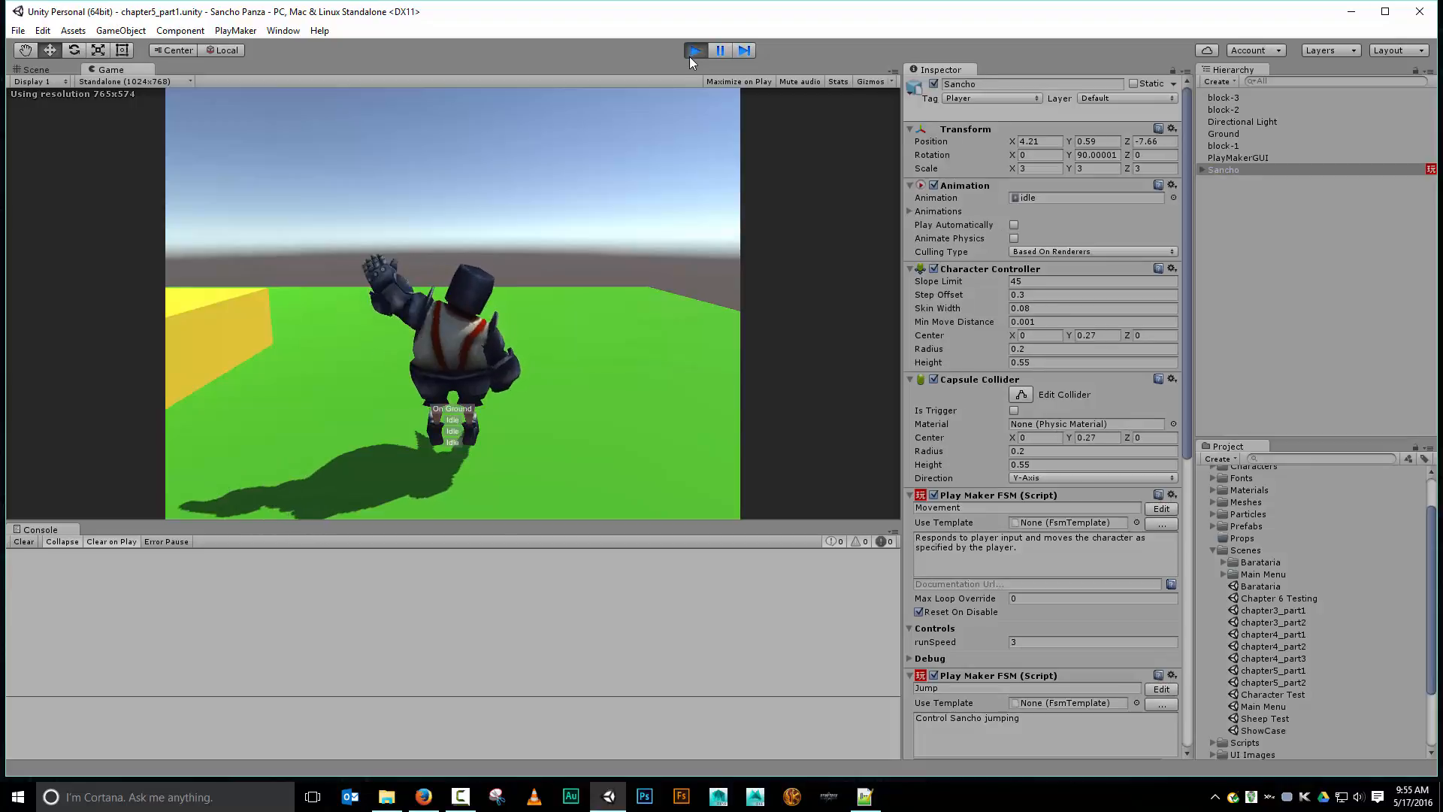
left_click(694, 50)
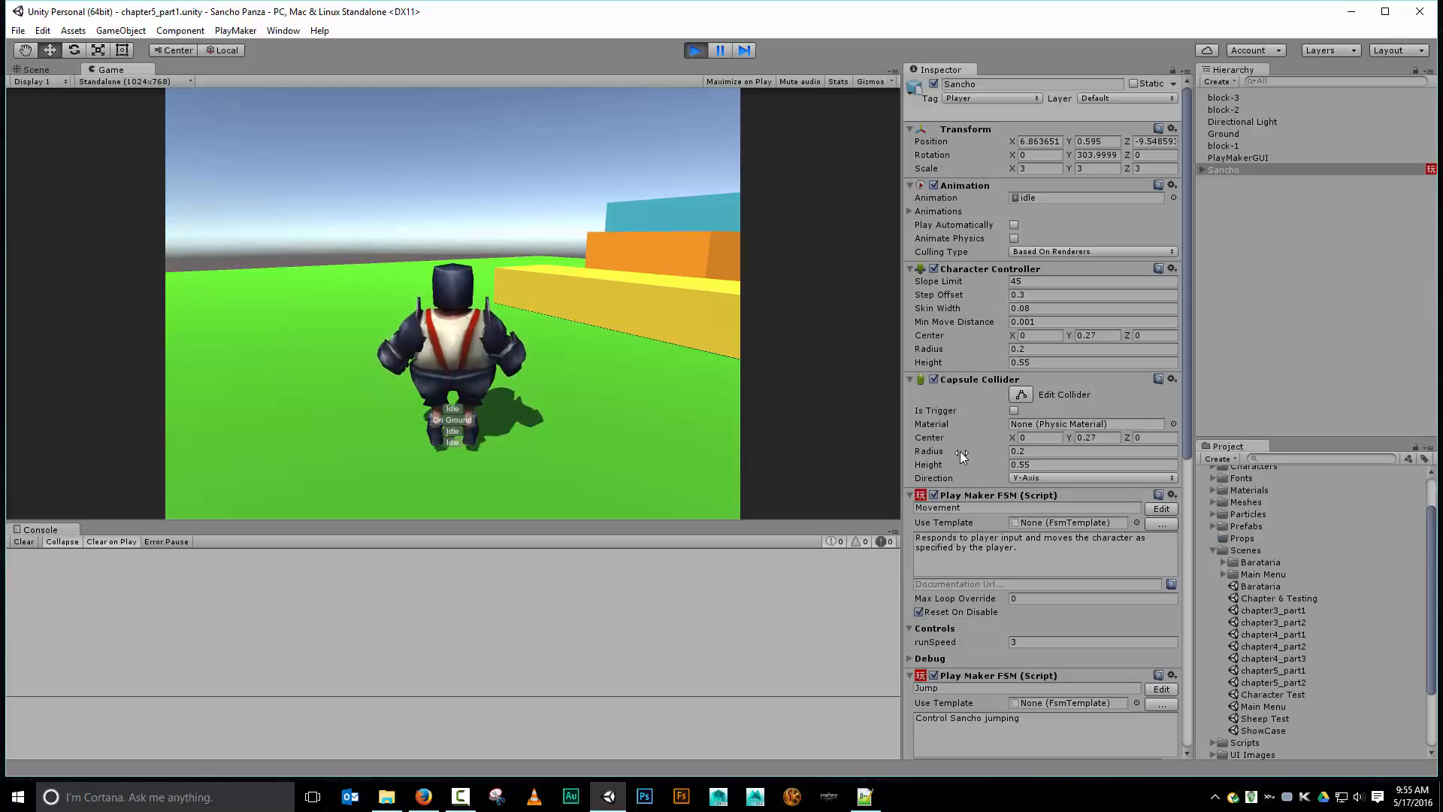
left_click(41, 30)
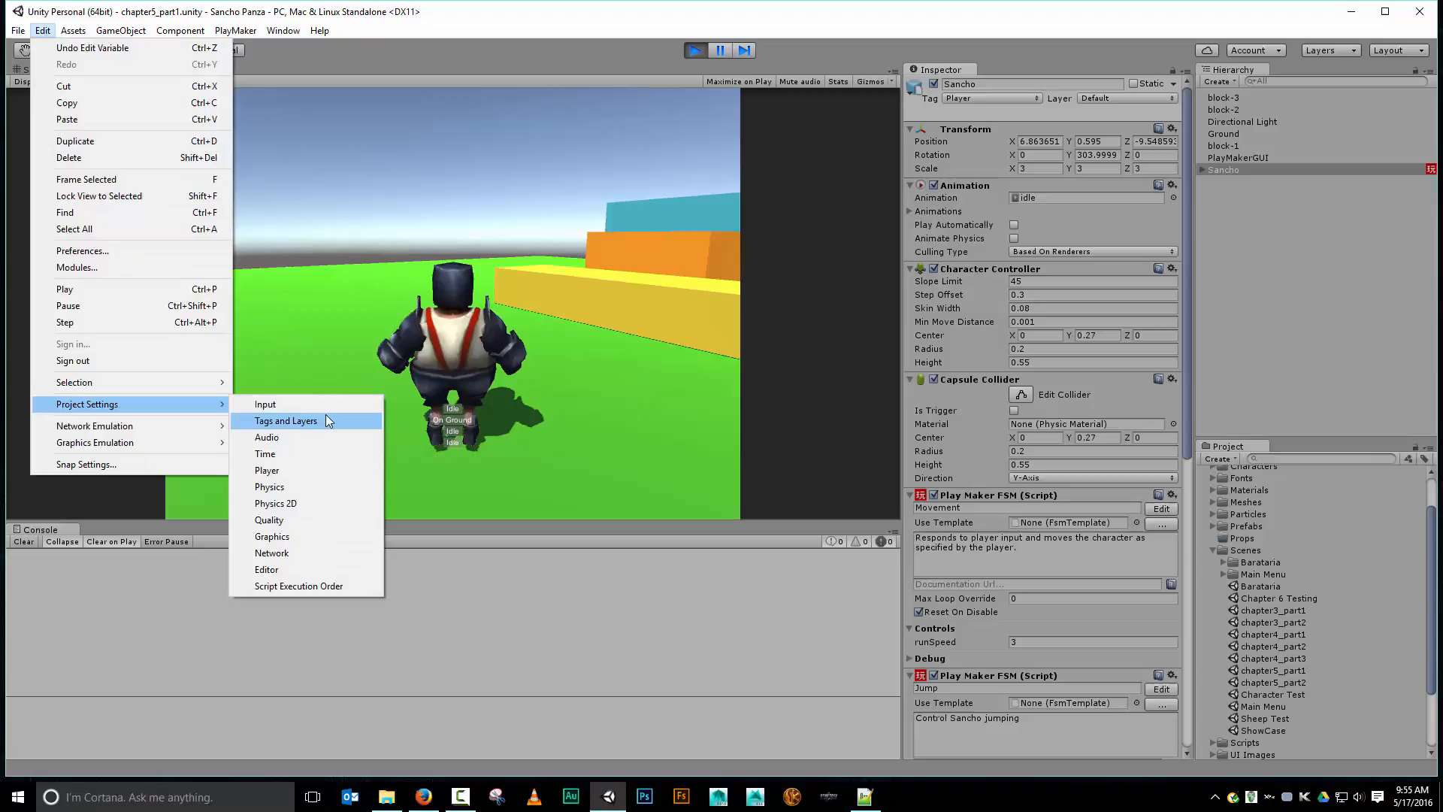
Step: Open Input settings, expand both Horizontal axis definitions, and stop play mode
left_click(266, 404)
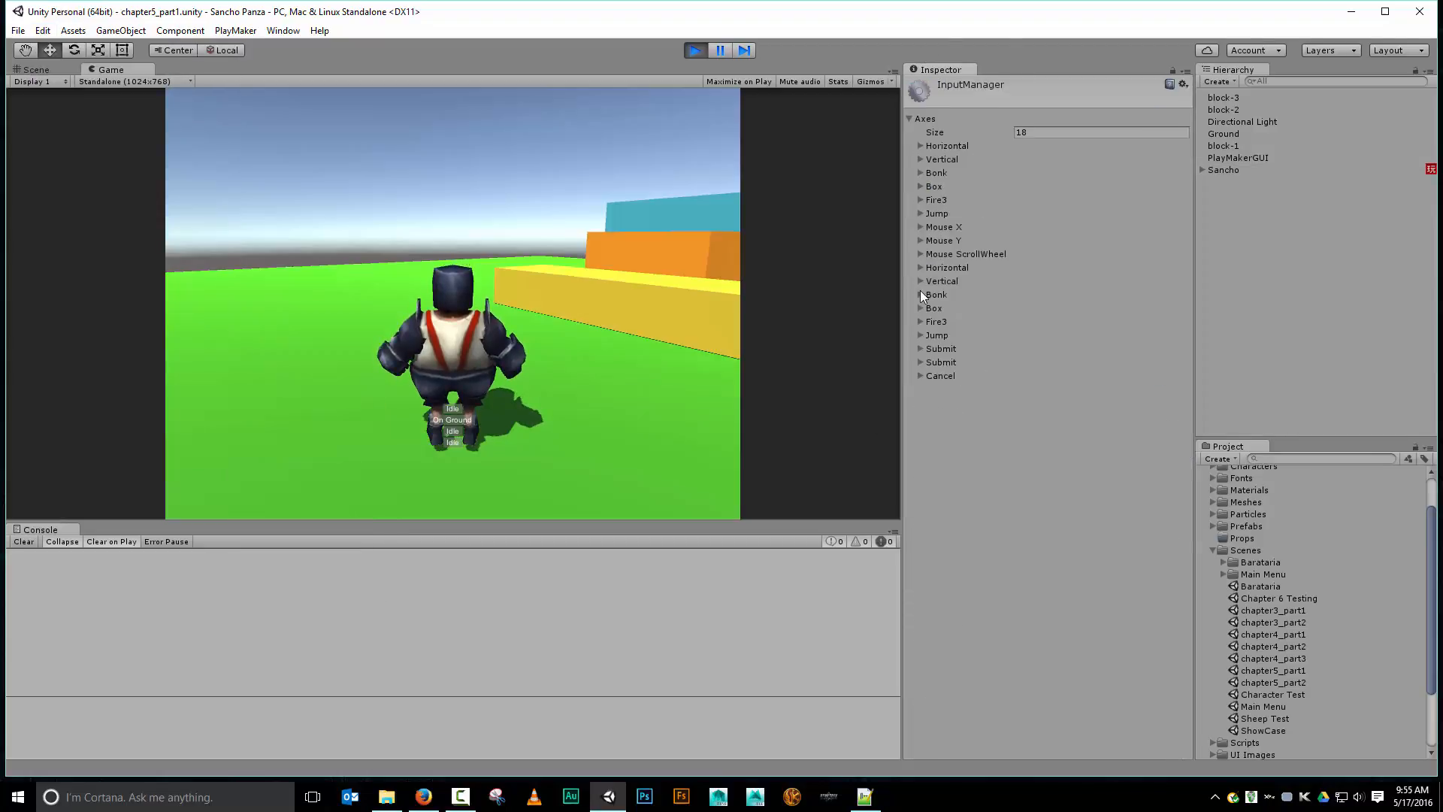
left_click(919, 145)
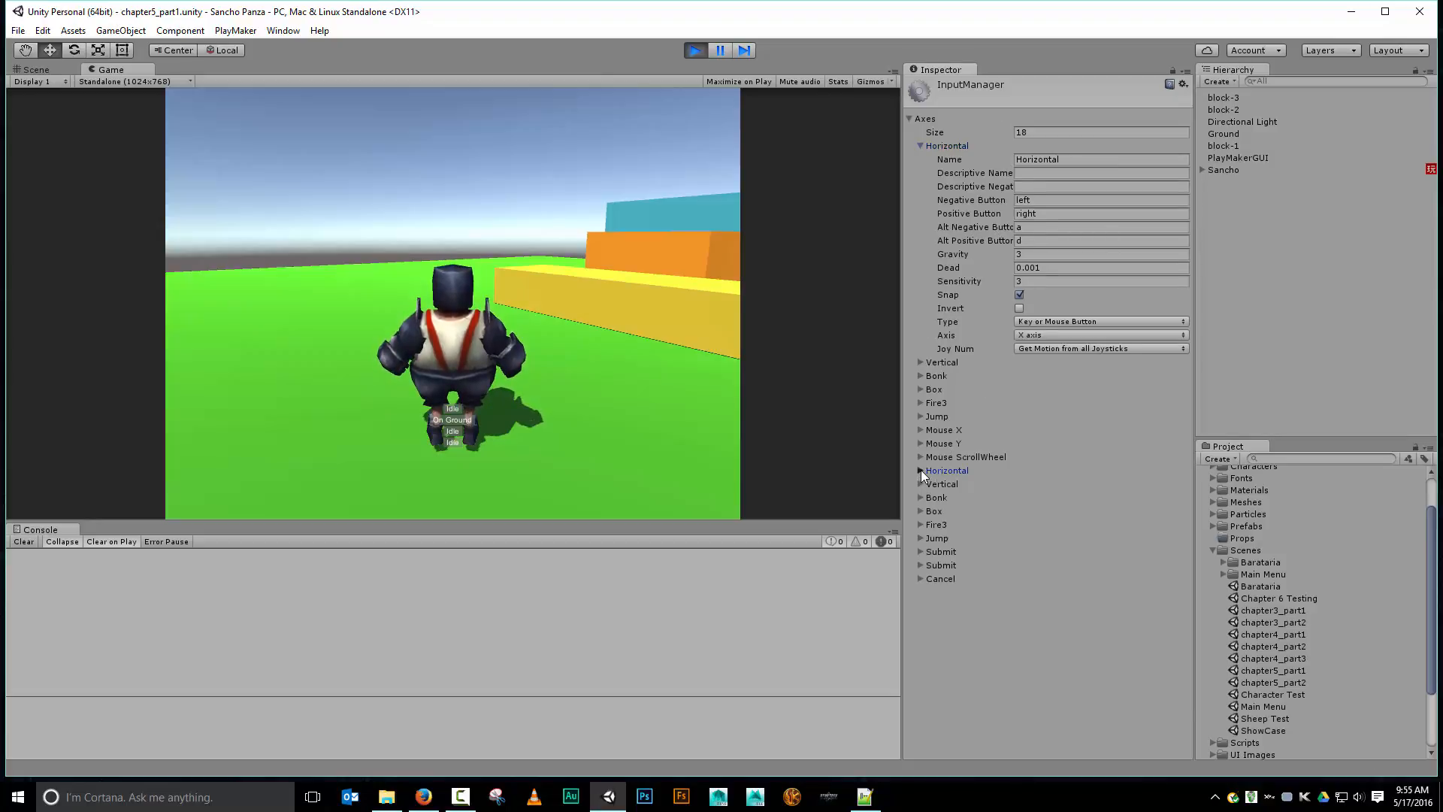
left_click(920, 471)
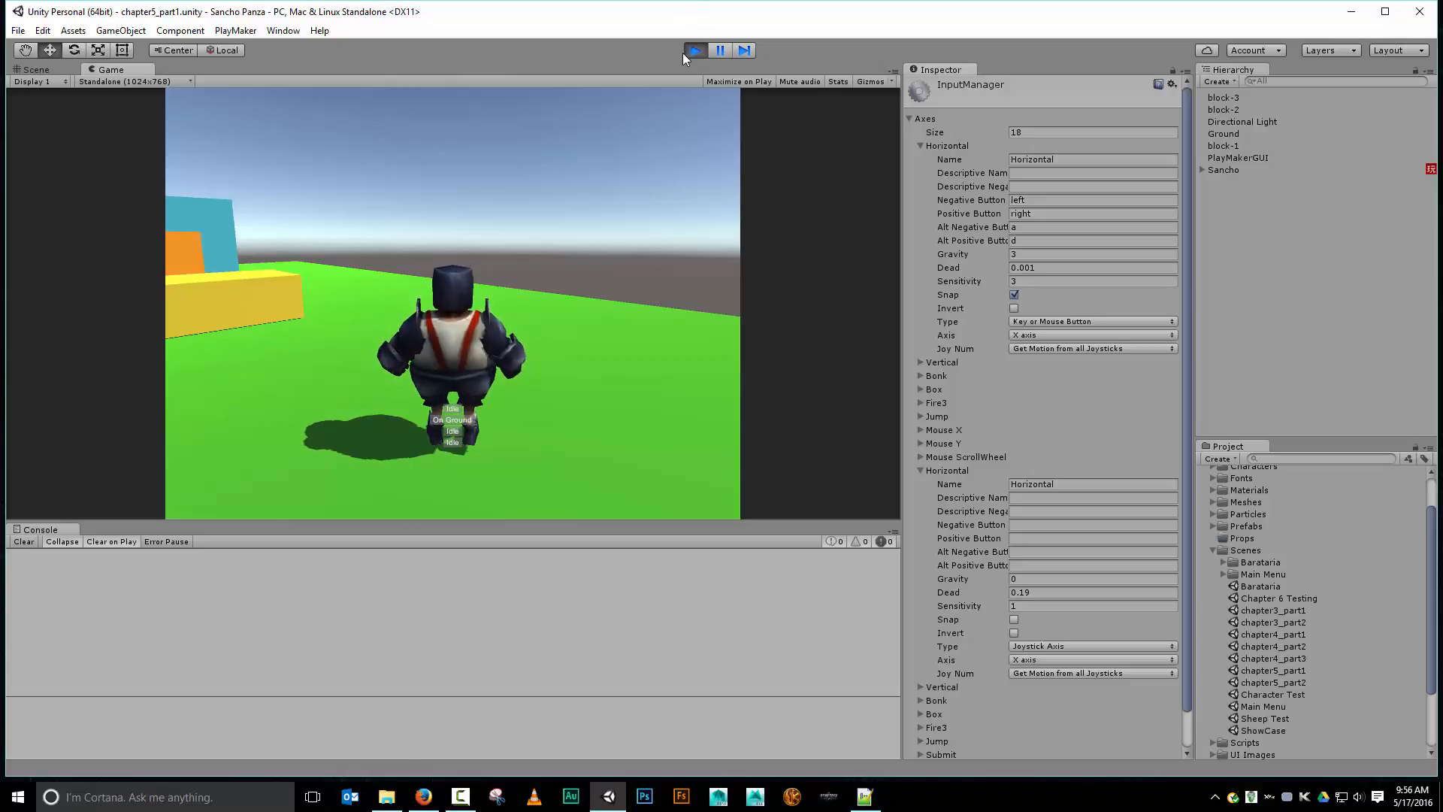
left_click(695, 49)
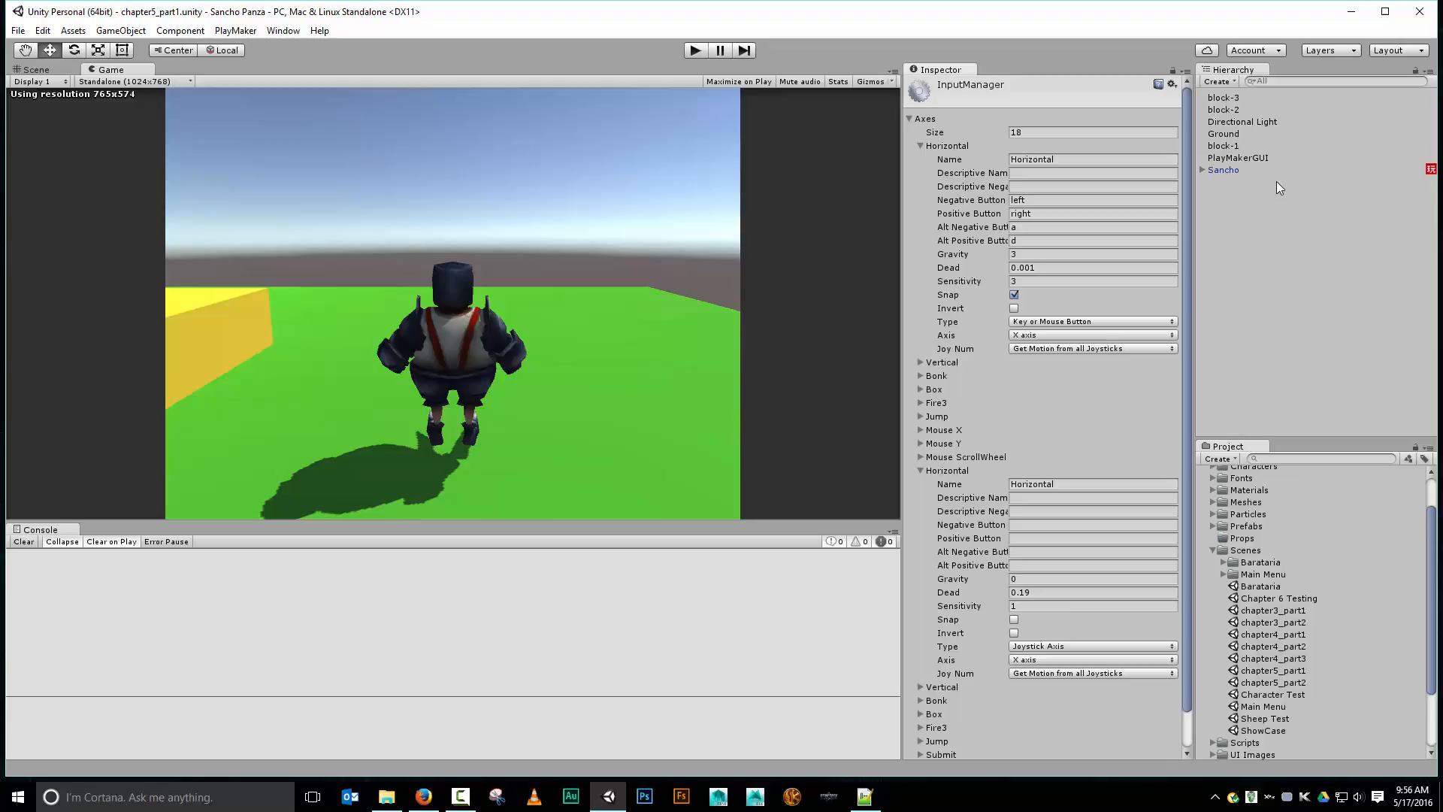
Step: Select Sancho in the Hierarchy to show his PlayMaker Movement and Jump components
left_click(1224, 169)
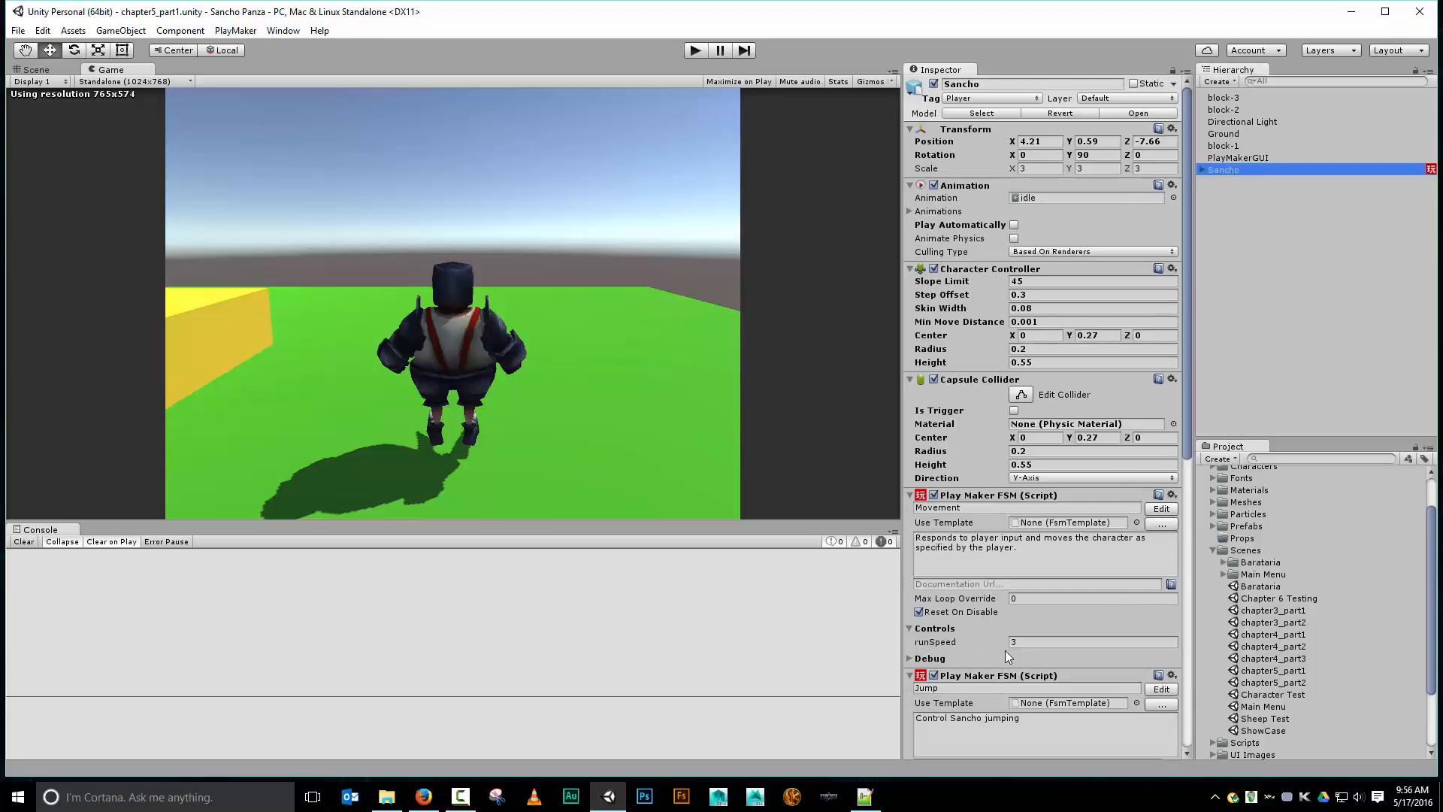
mouse_move(987, 660)
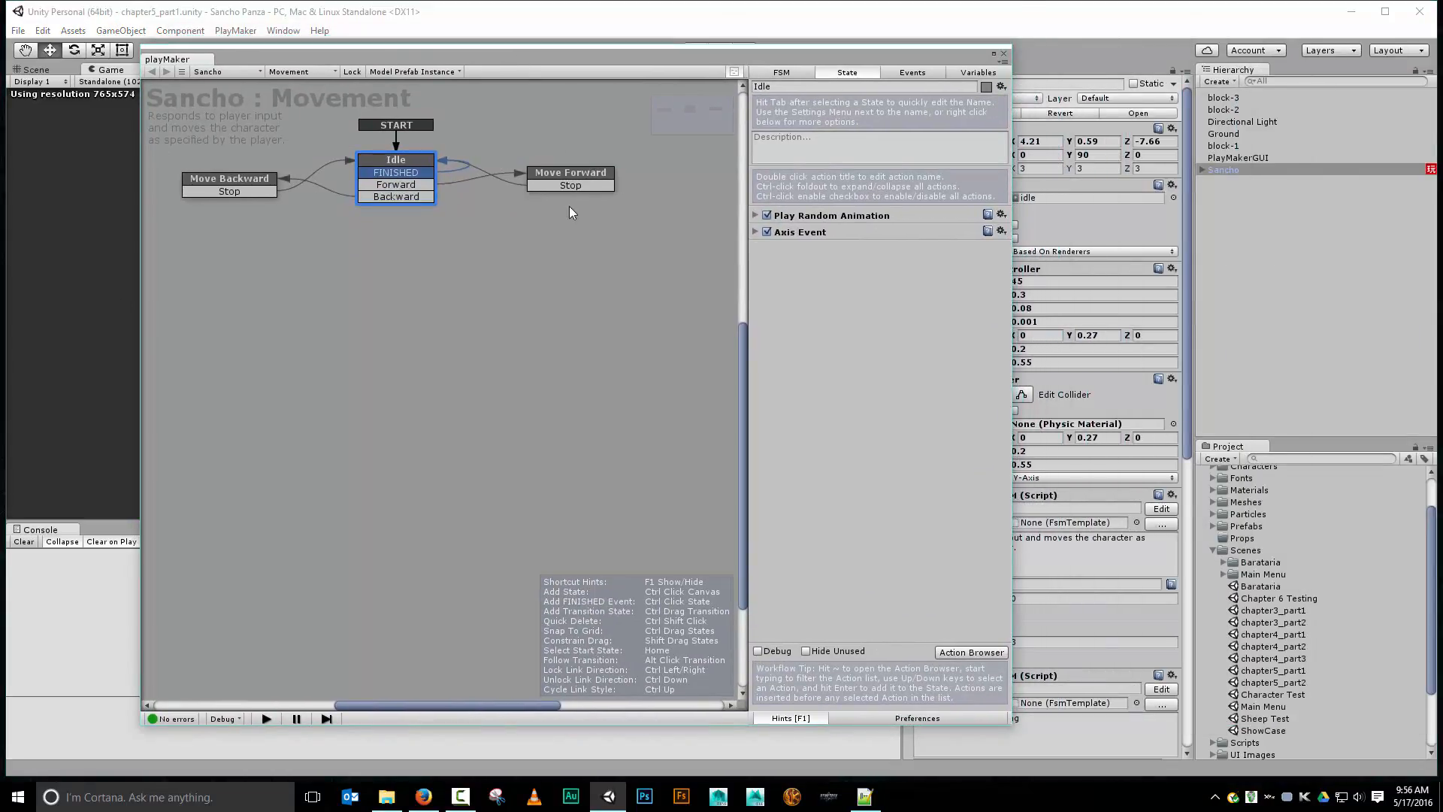
Step: Select the Move Forward state and inspect its Get Axis Vector action and FSM variables
left_click(570, 175)
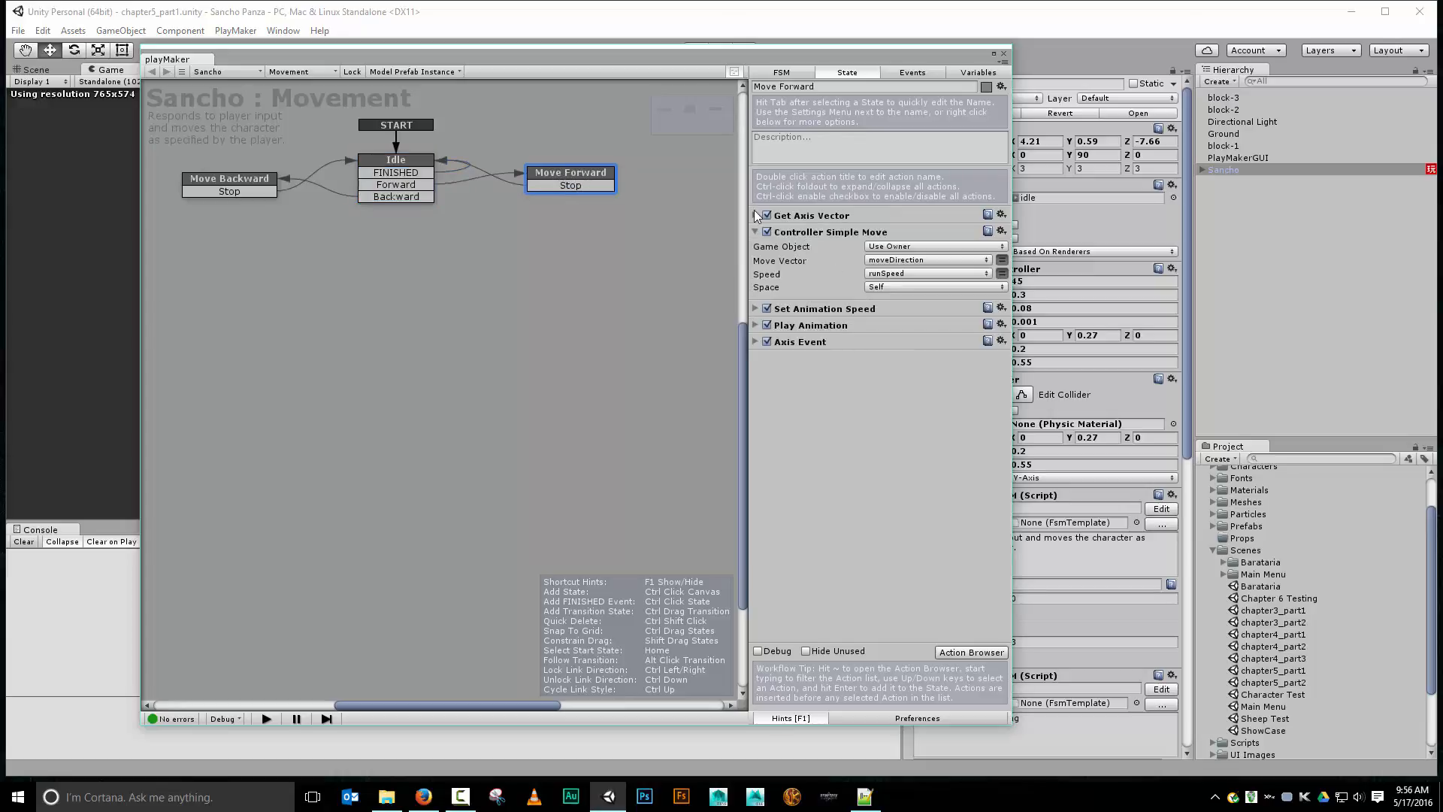
left_click(754, 215)
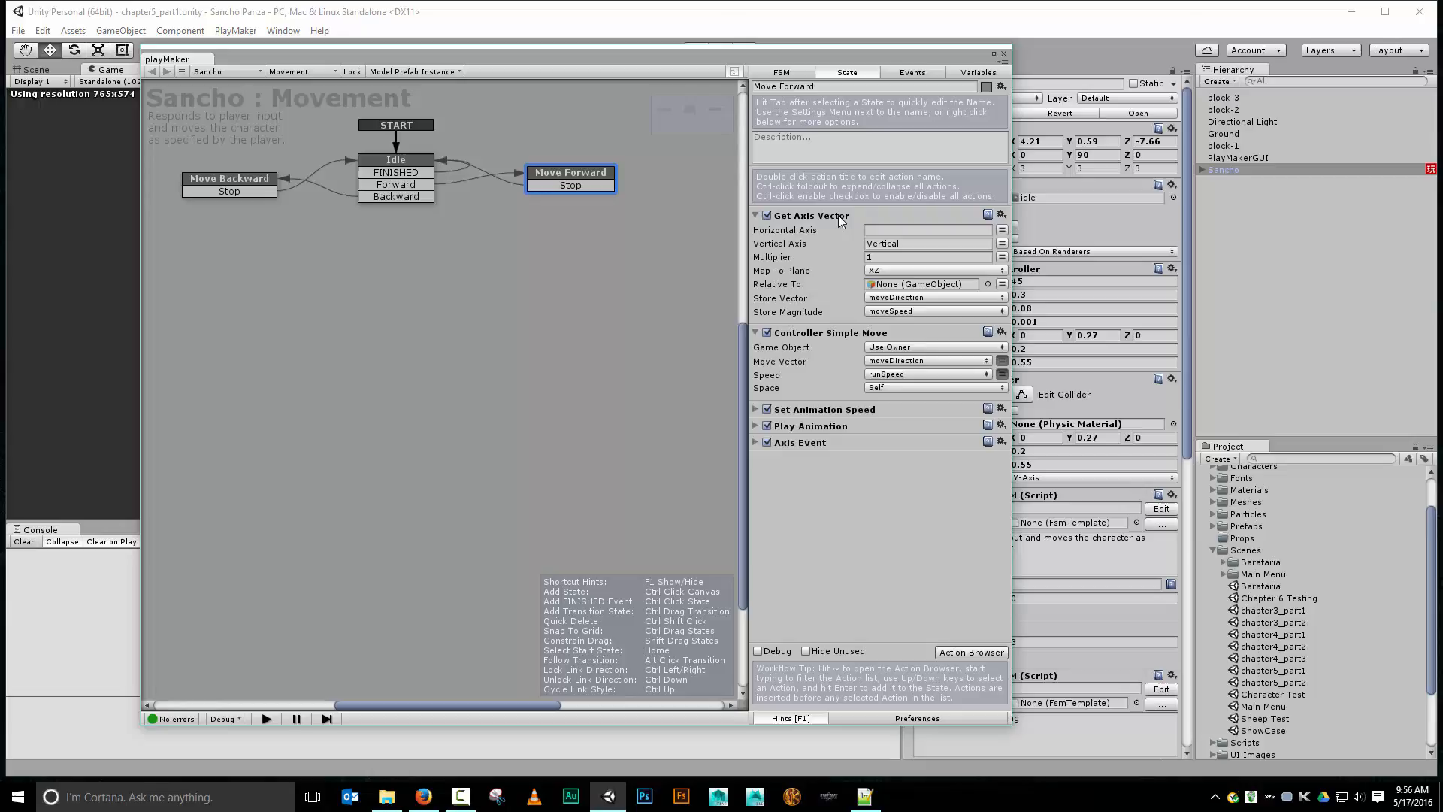
mouse_move(931, 317)
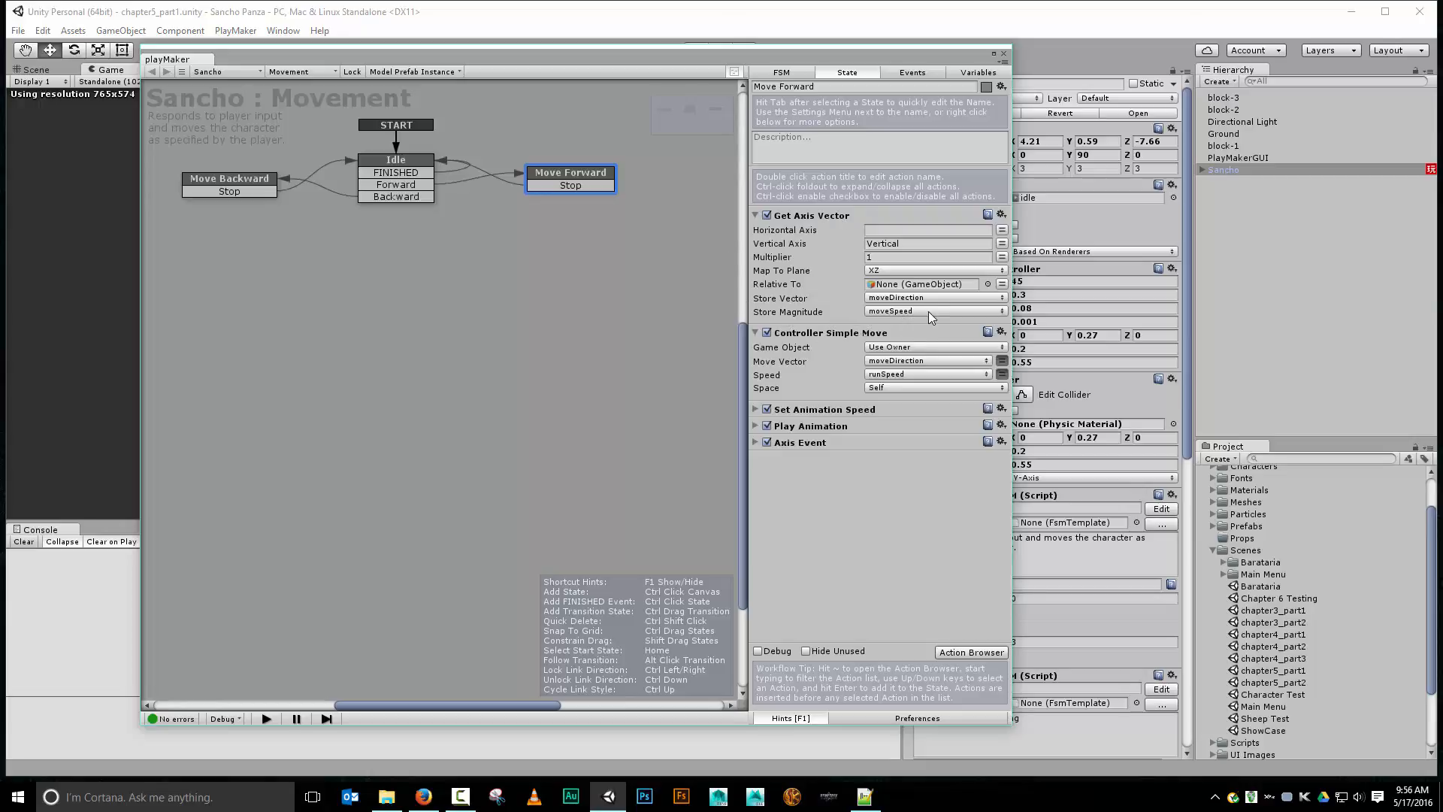
mouse_move(828, 313)
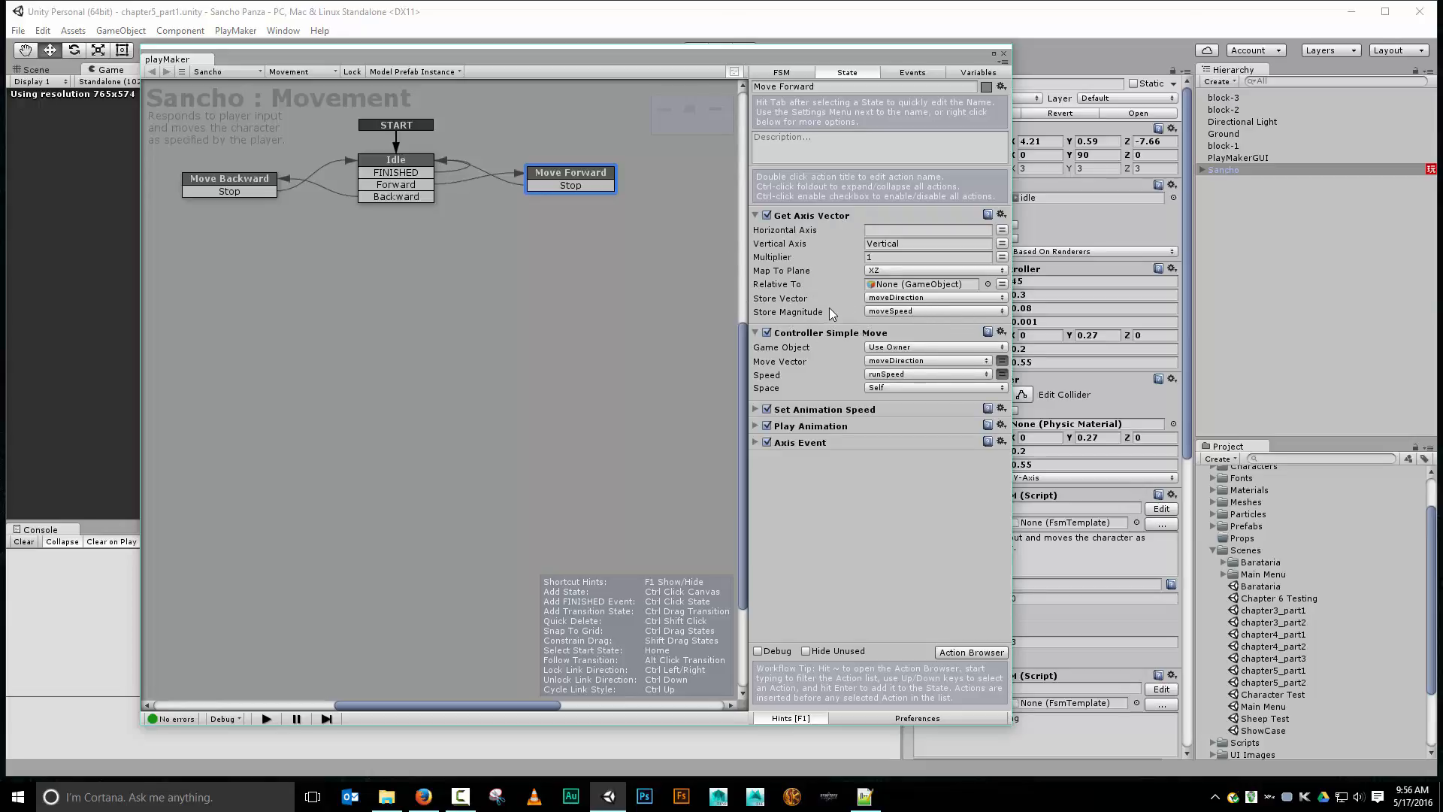
mouse_move(917, 321)
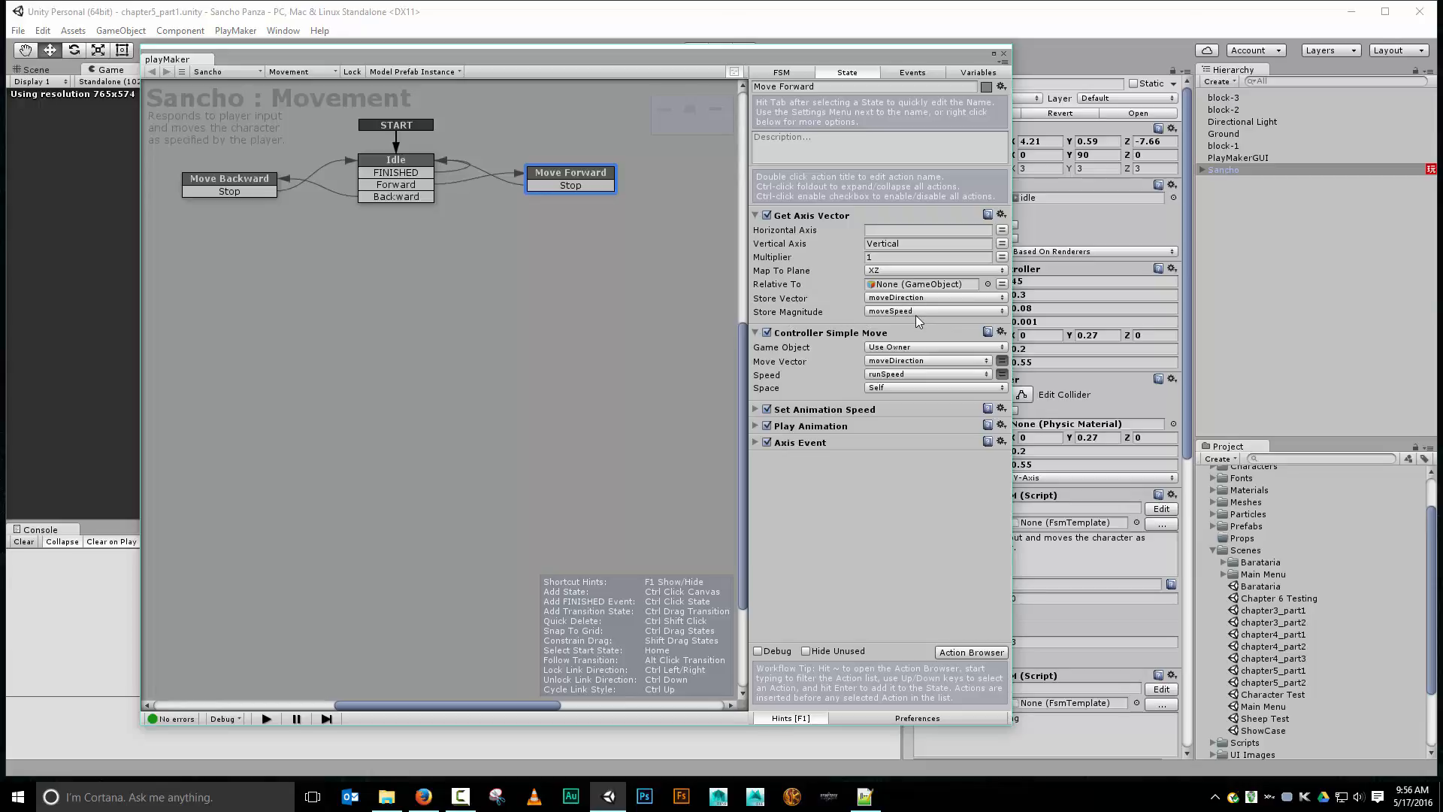
mouse_move(746, 380)
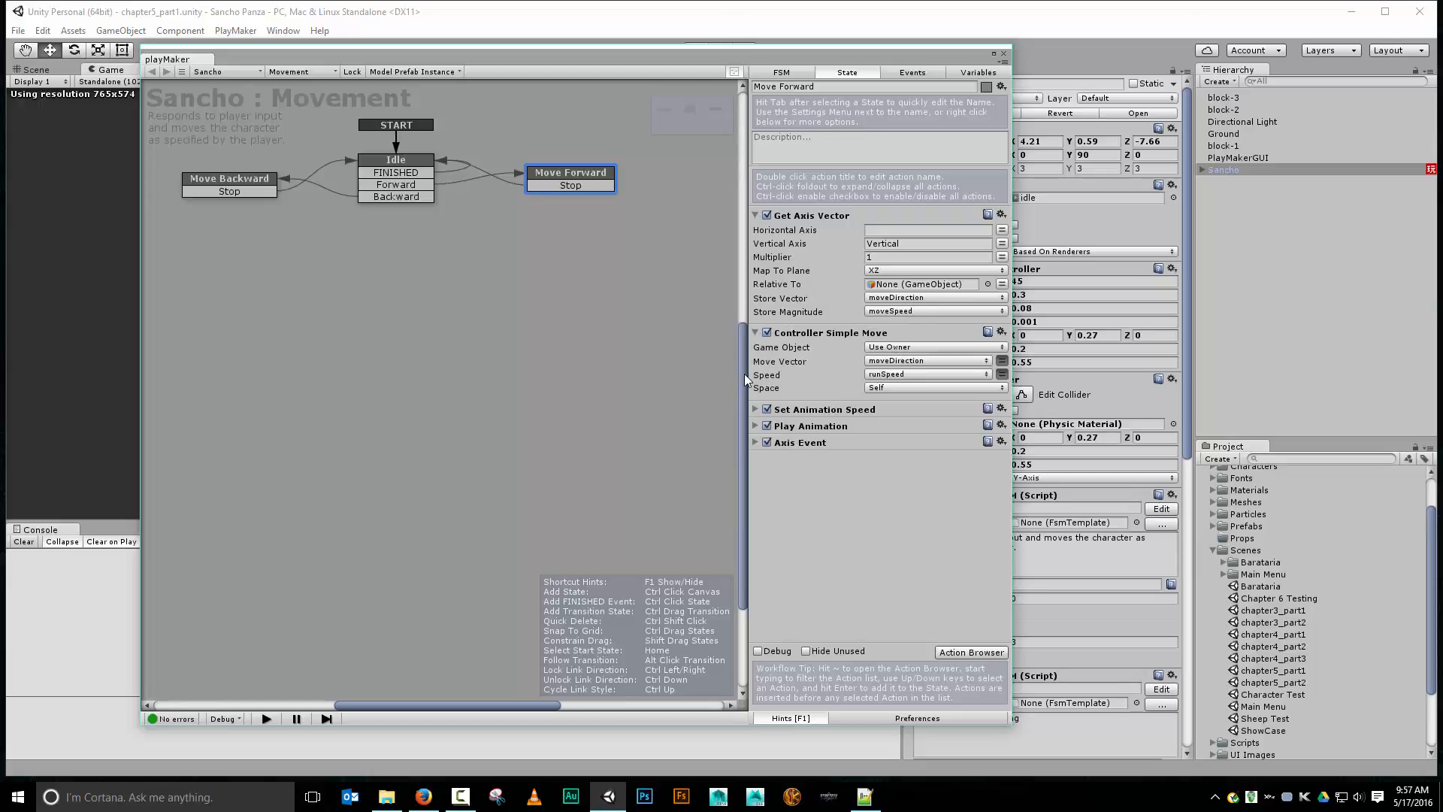
mouse_move(915, 361)
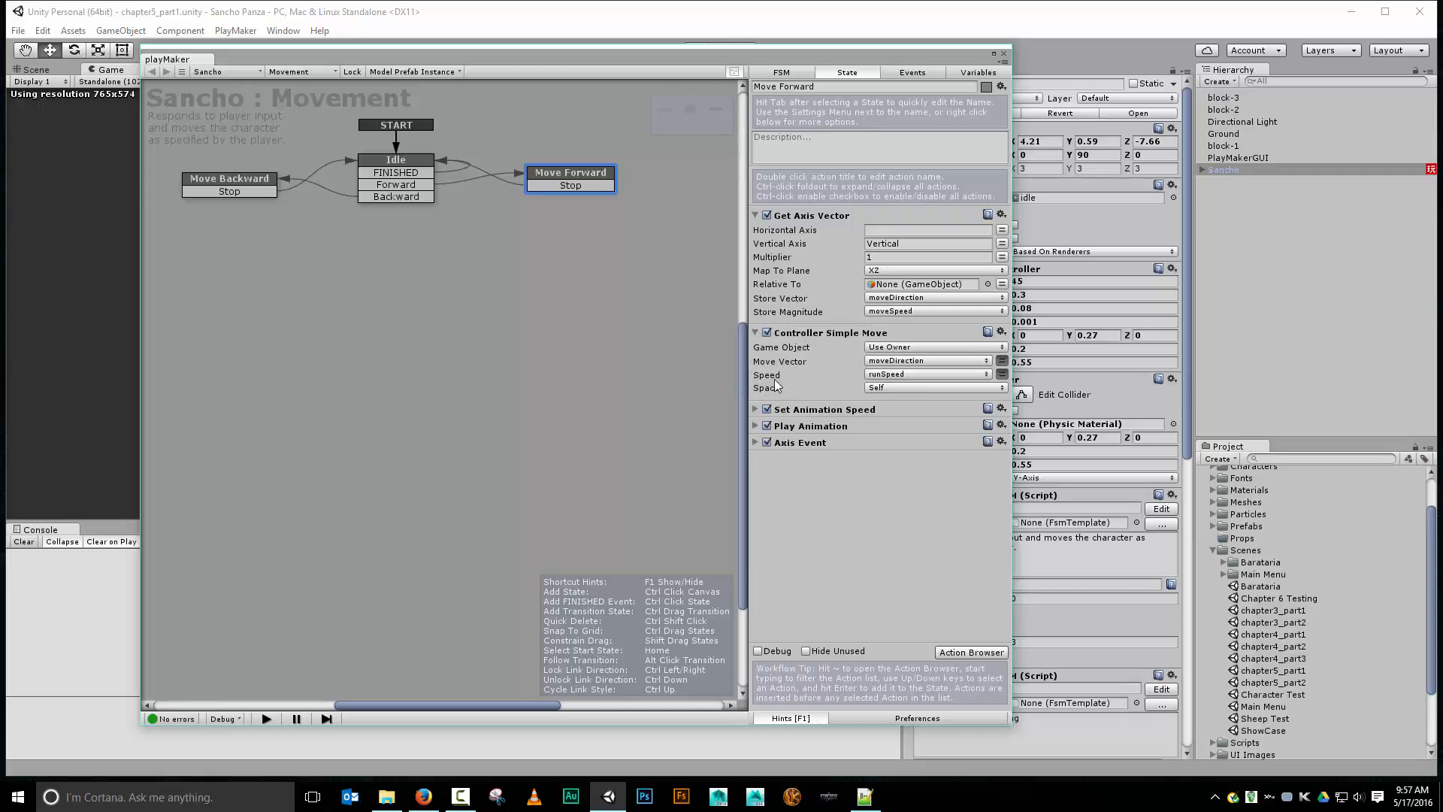
mouse_move(927, 381)
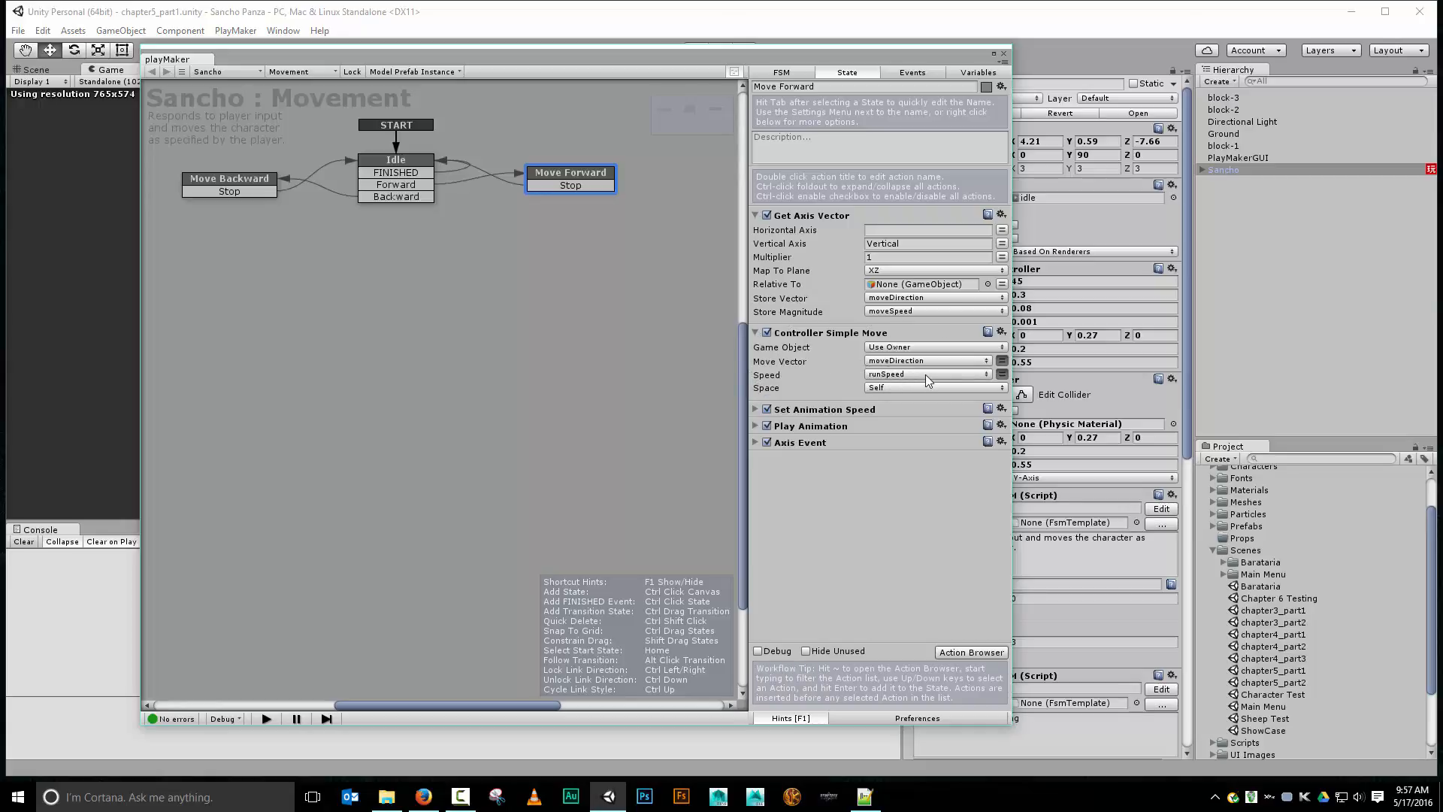
left_click(977, 73)
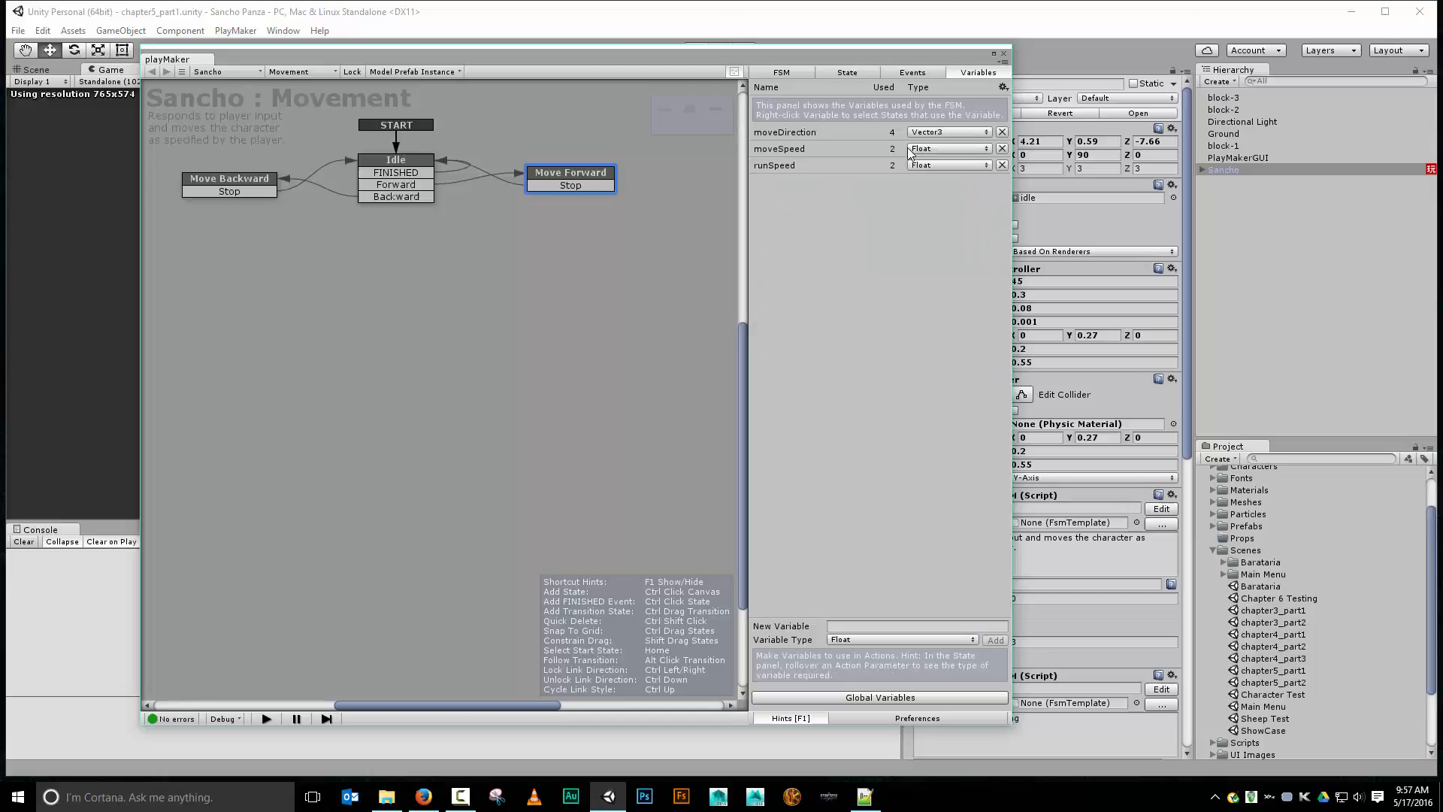
left_click(810, 165)
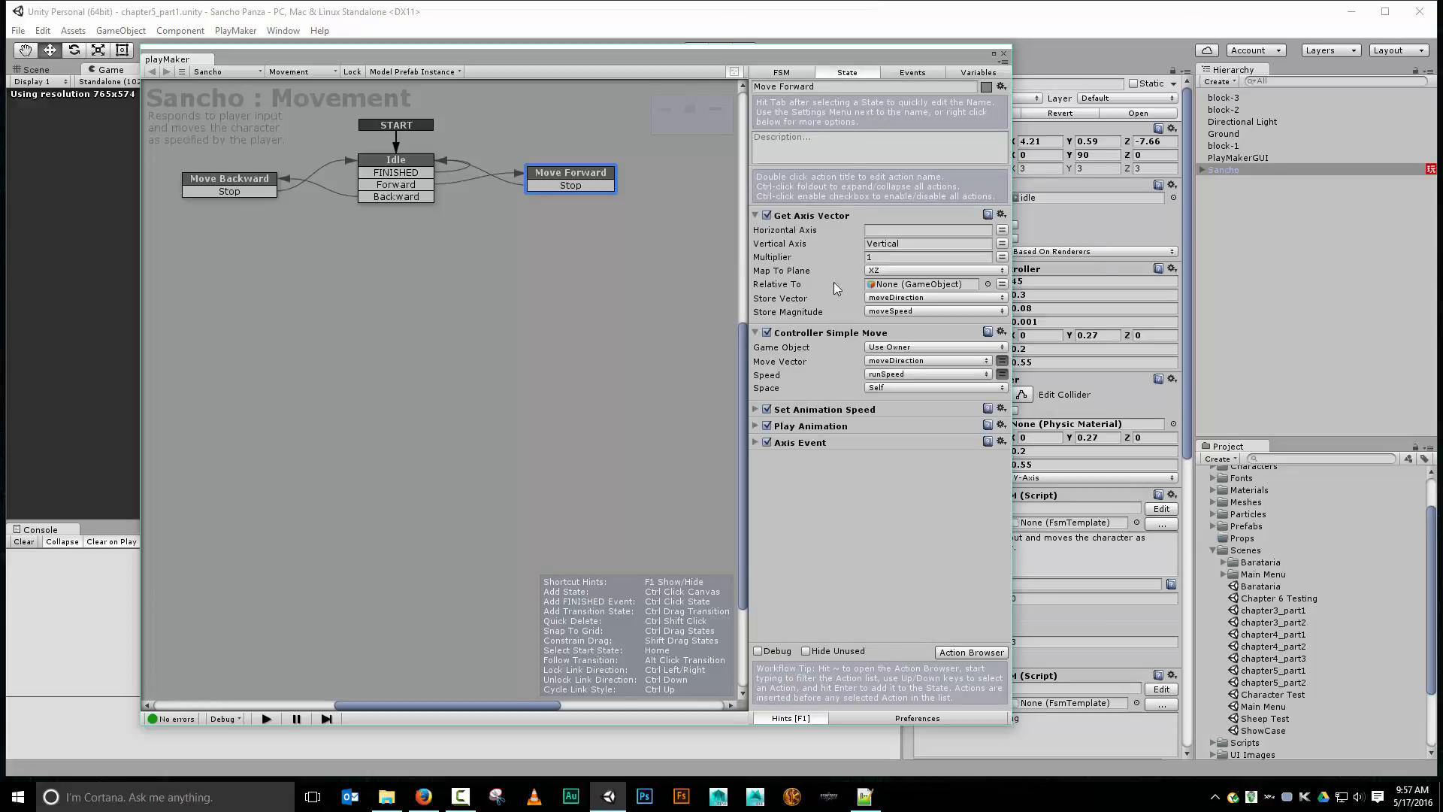
mouse_move(800, 328)
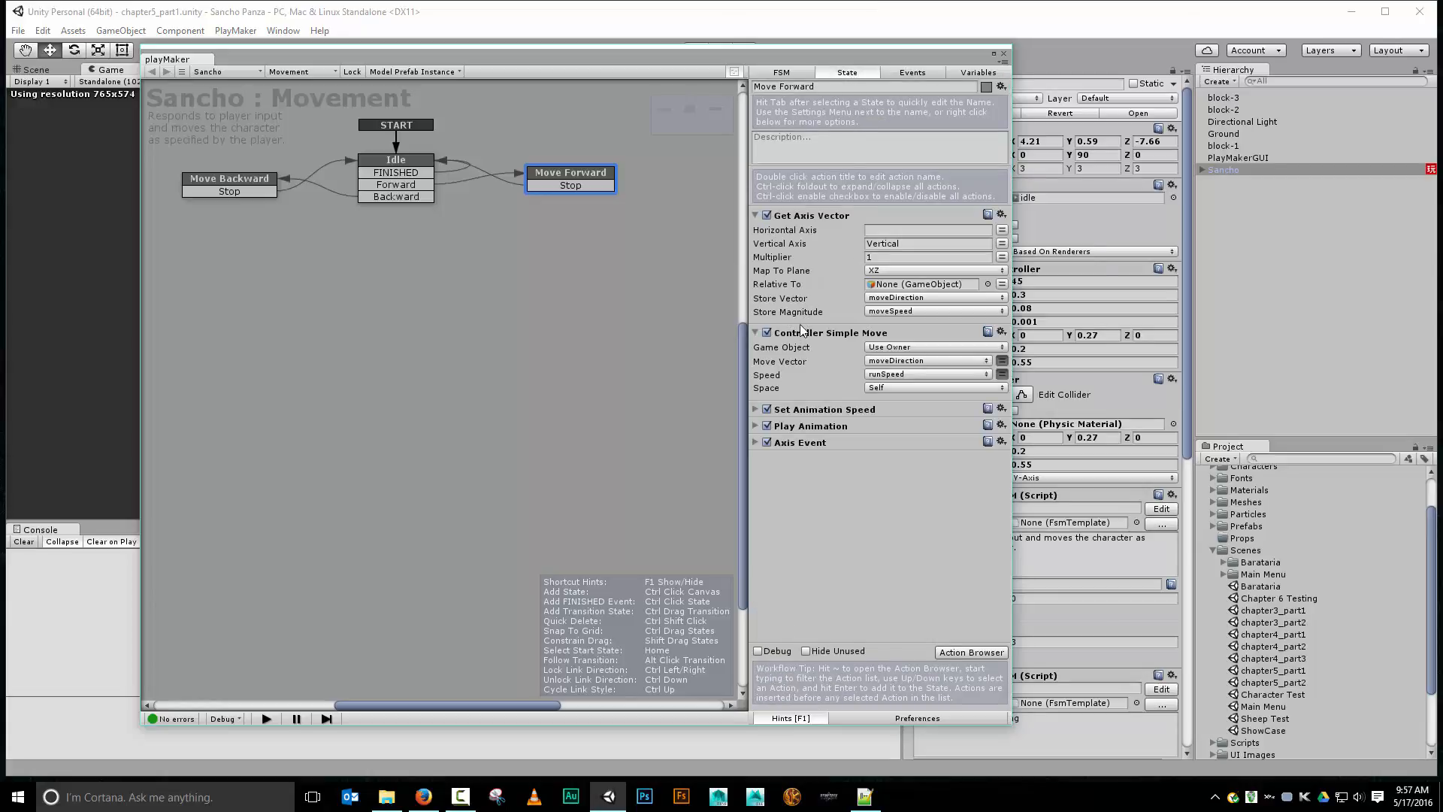
mouse_move(874, 311)
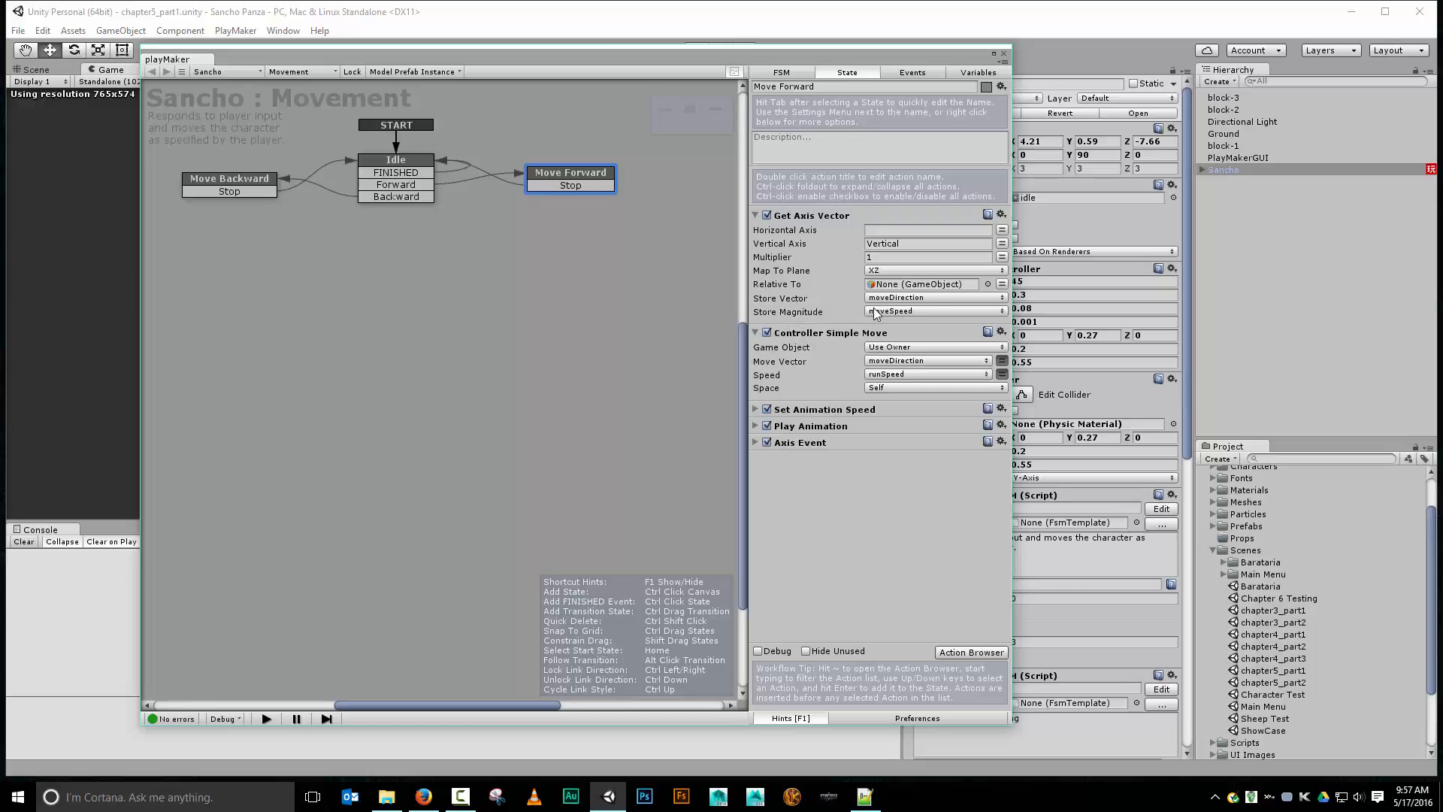
mouse_move(851, 315)
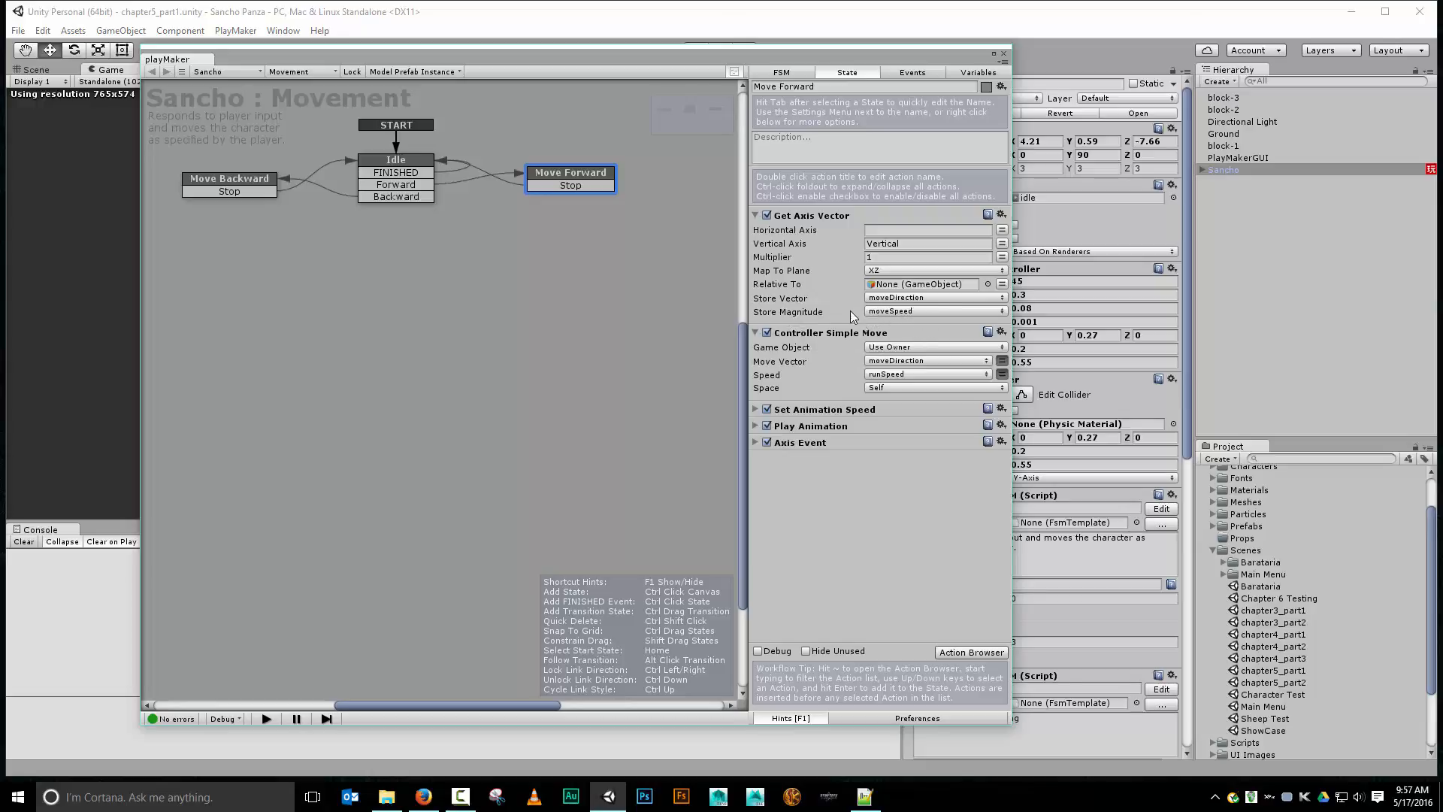
mouse_move(833, 314)
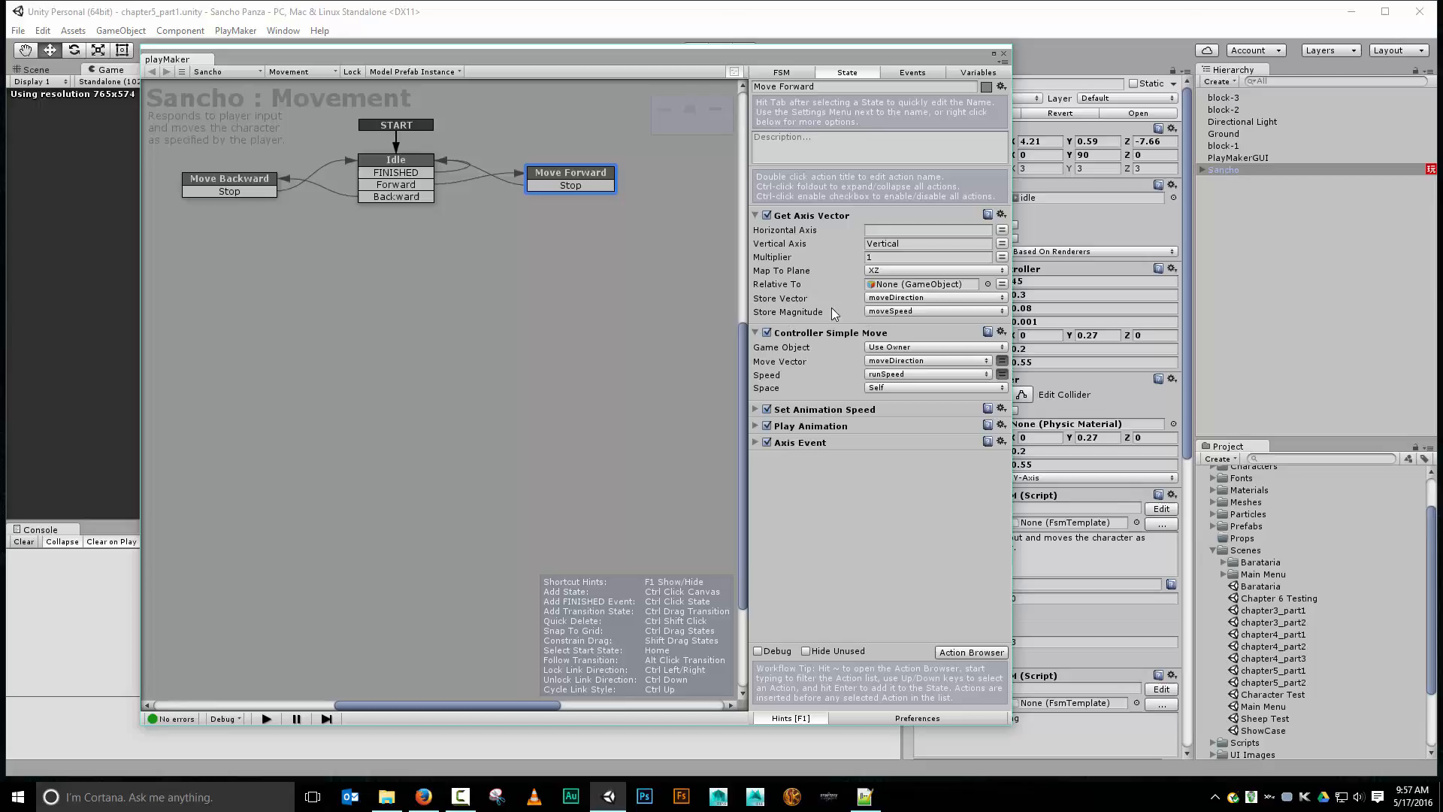
mouse_move(813, 242)
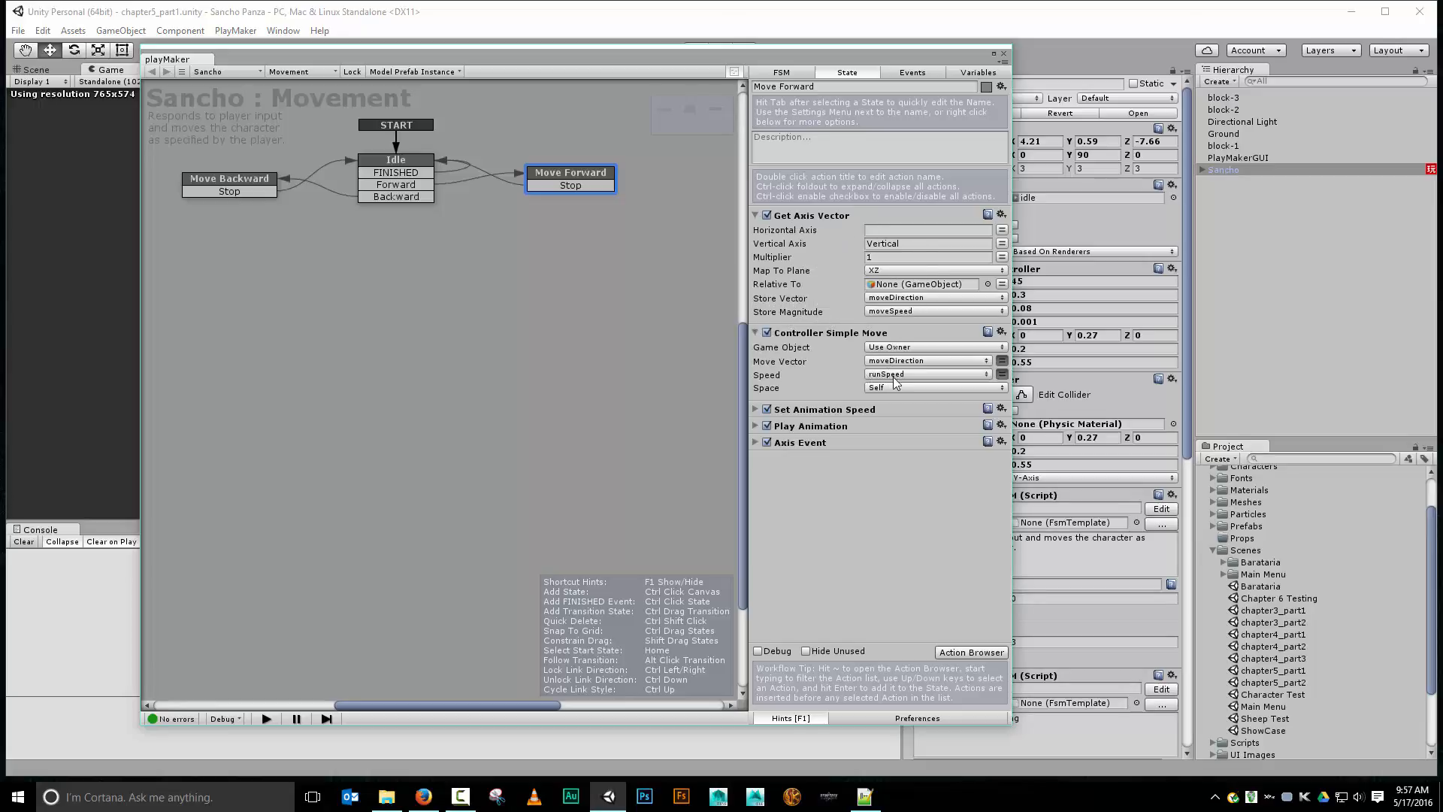
mouse_move(883, 385)
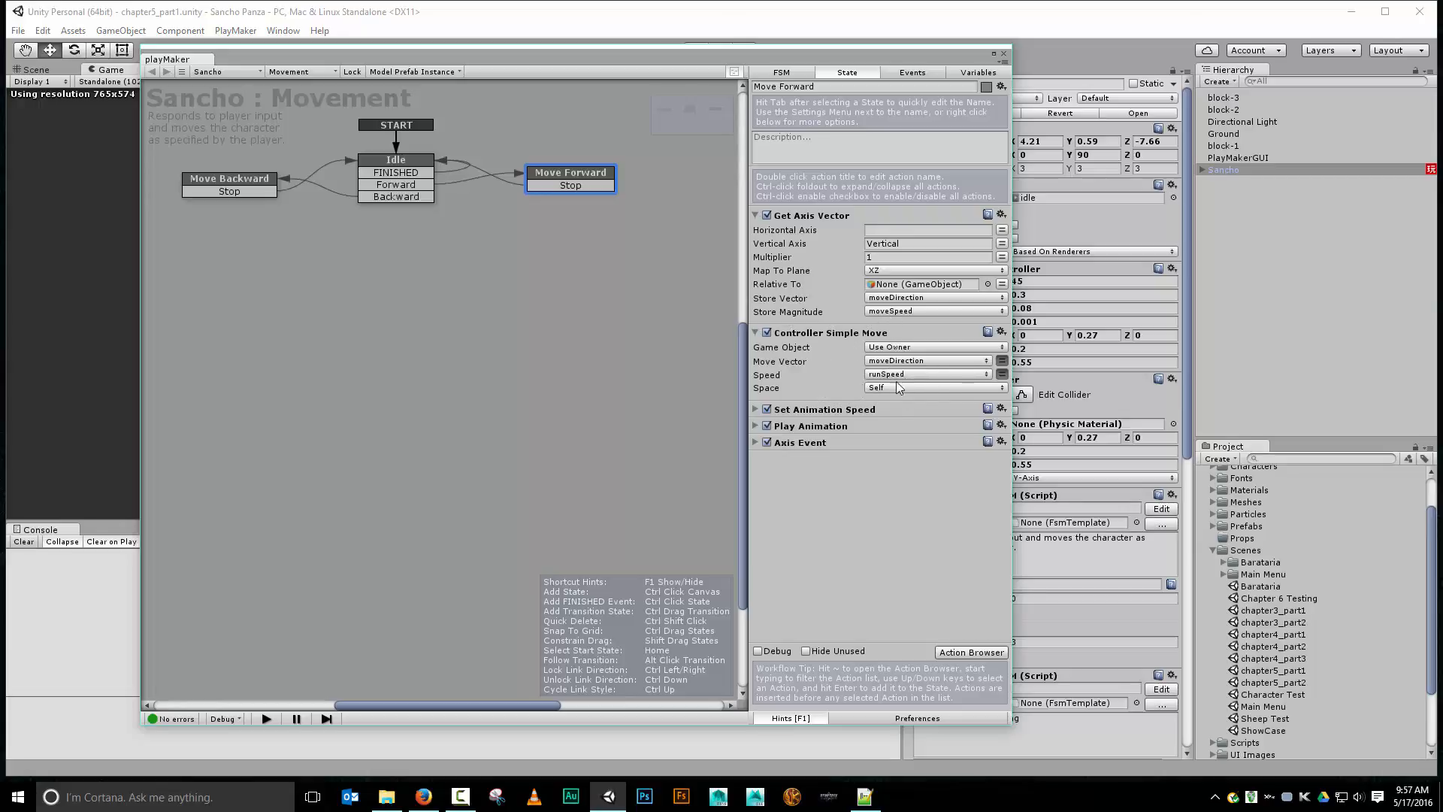
mouse_move(975, 660)
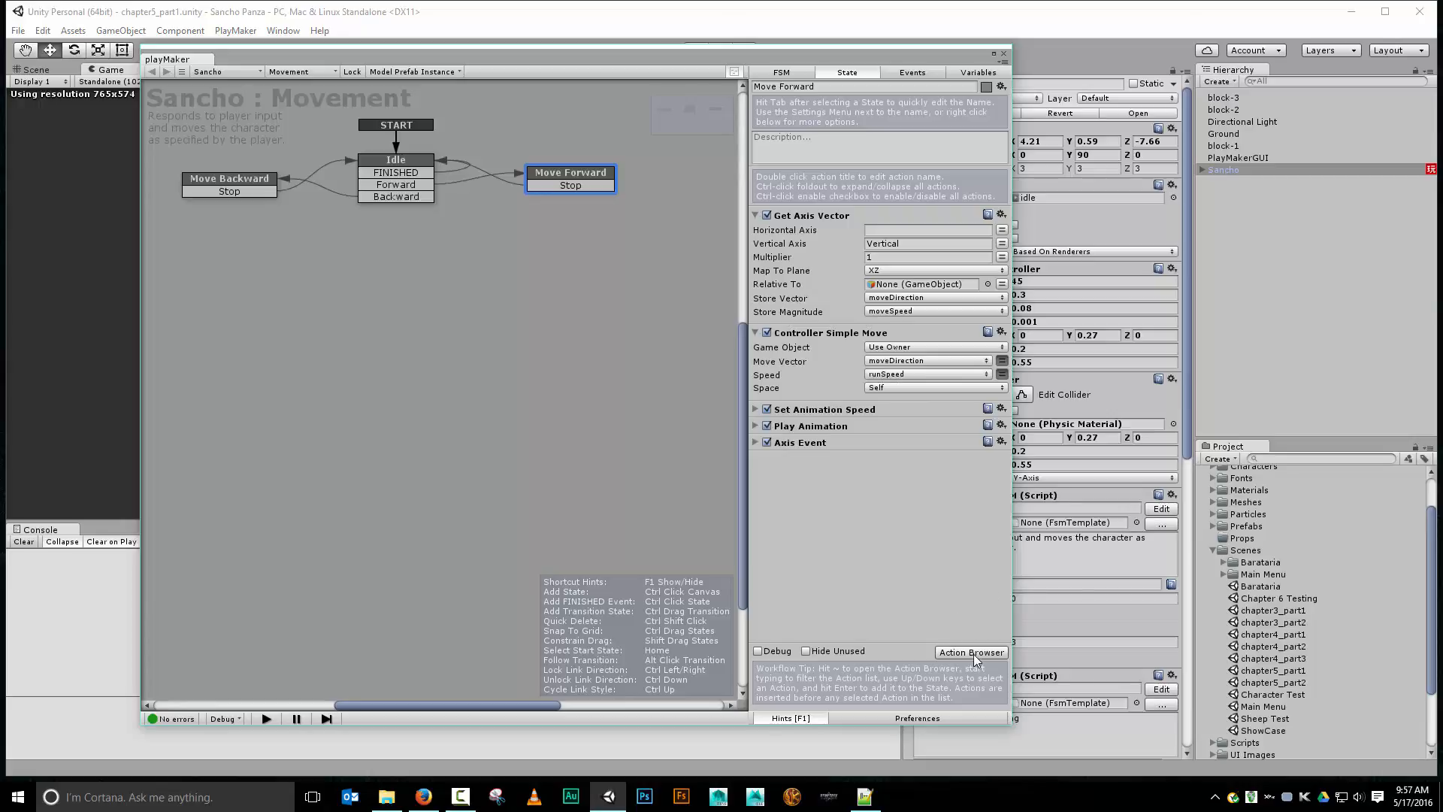
Step: Add a Float Multiply action to Move Forward from the Action Browser
left_click(971, 651)
type("float mu")
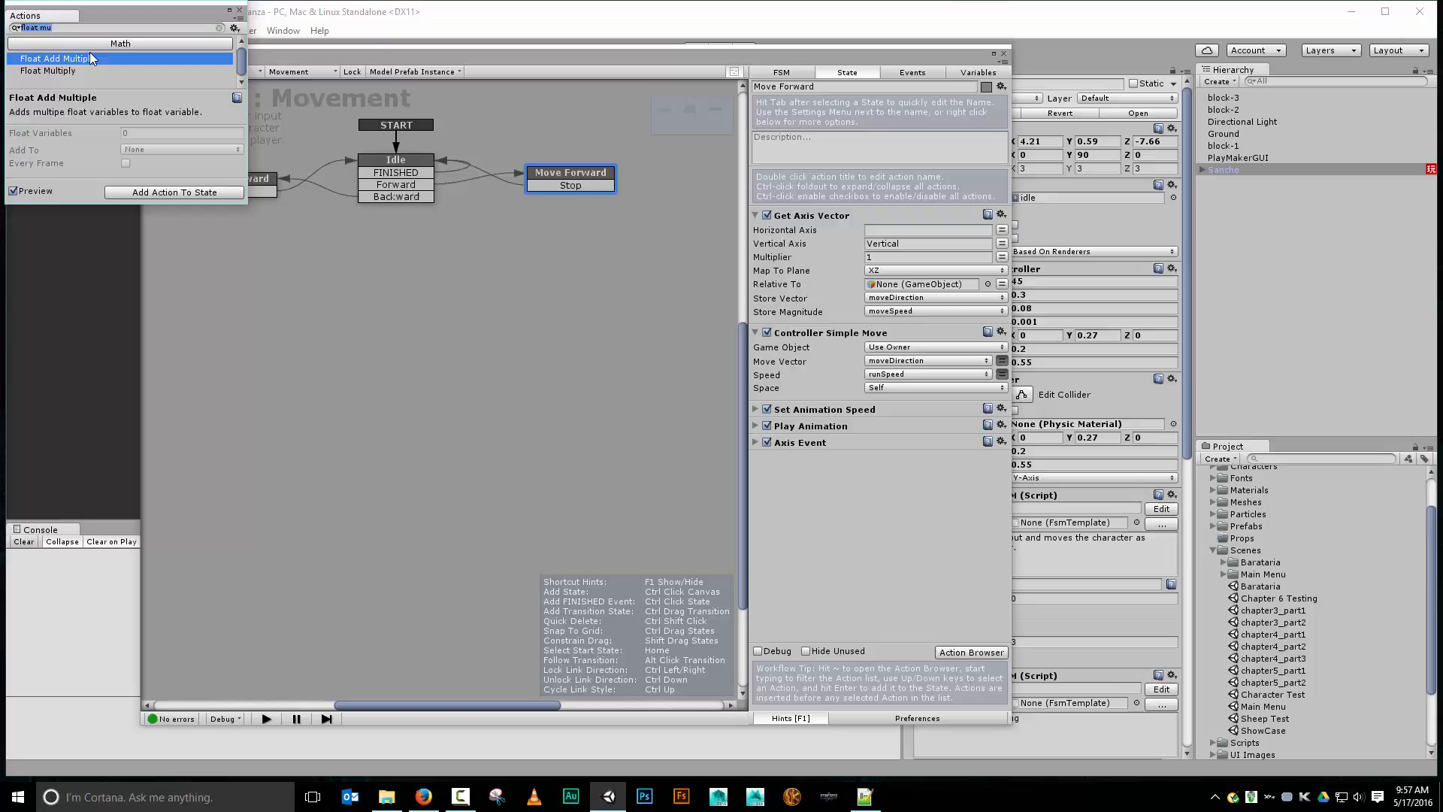
left_click(46, 71)
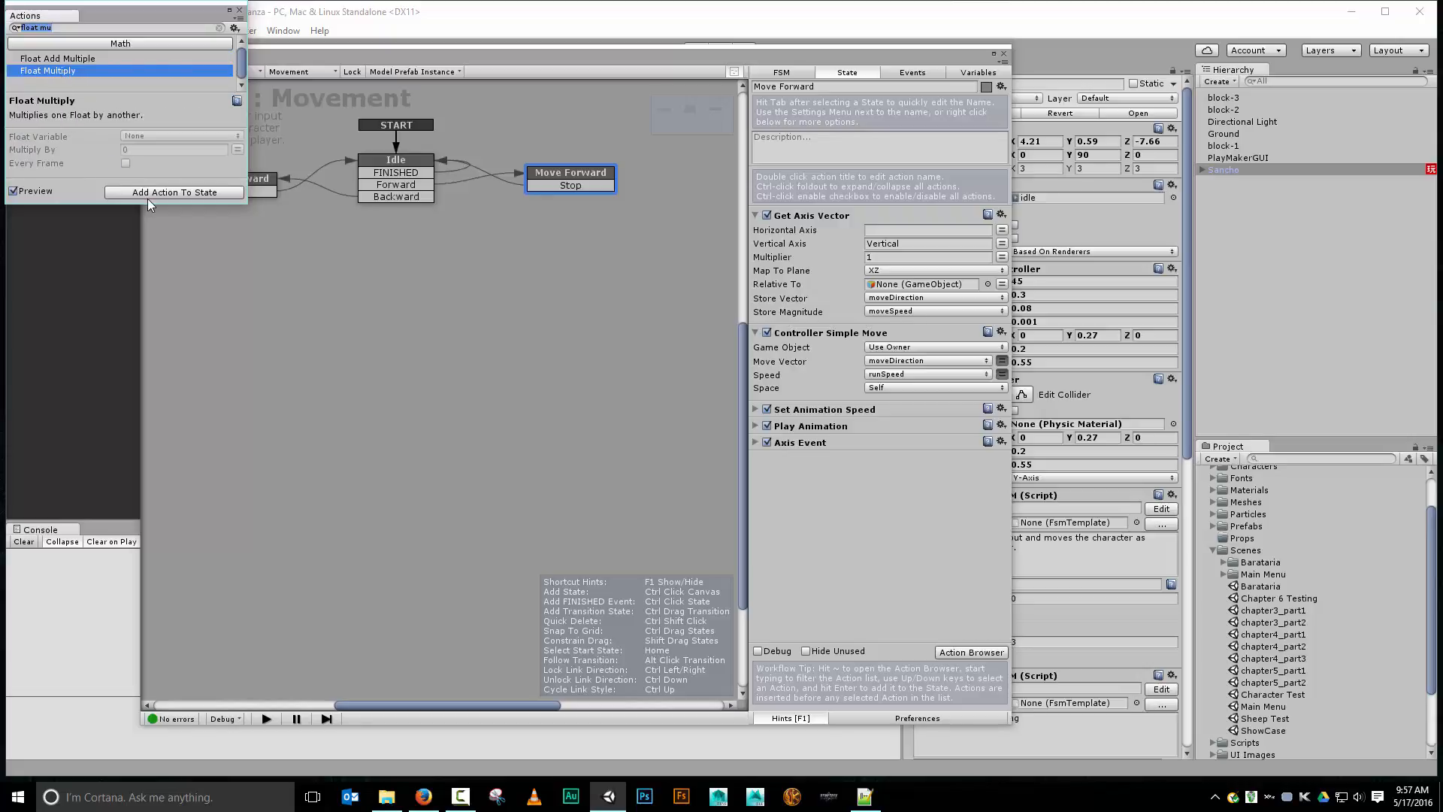
left_click(173, 191)
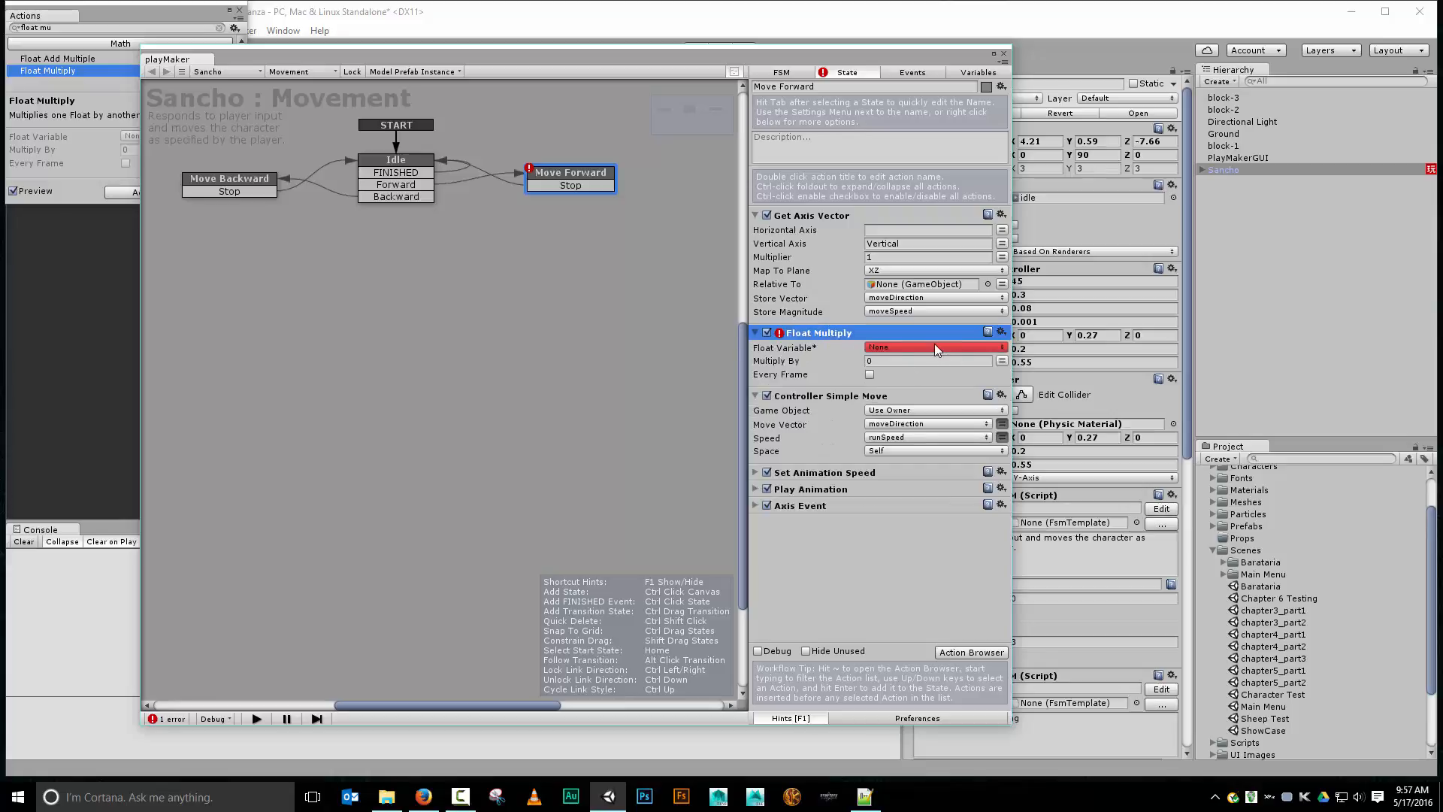
mouse_move(929, 357)
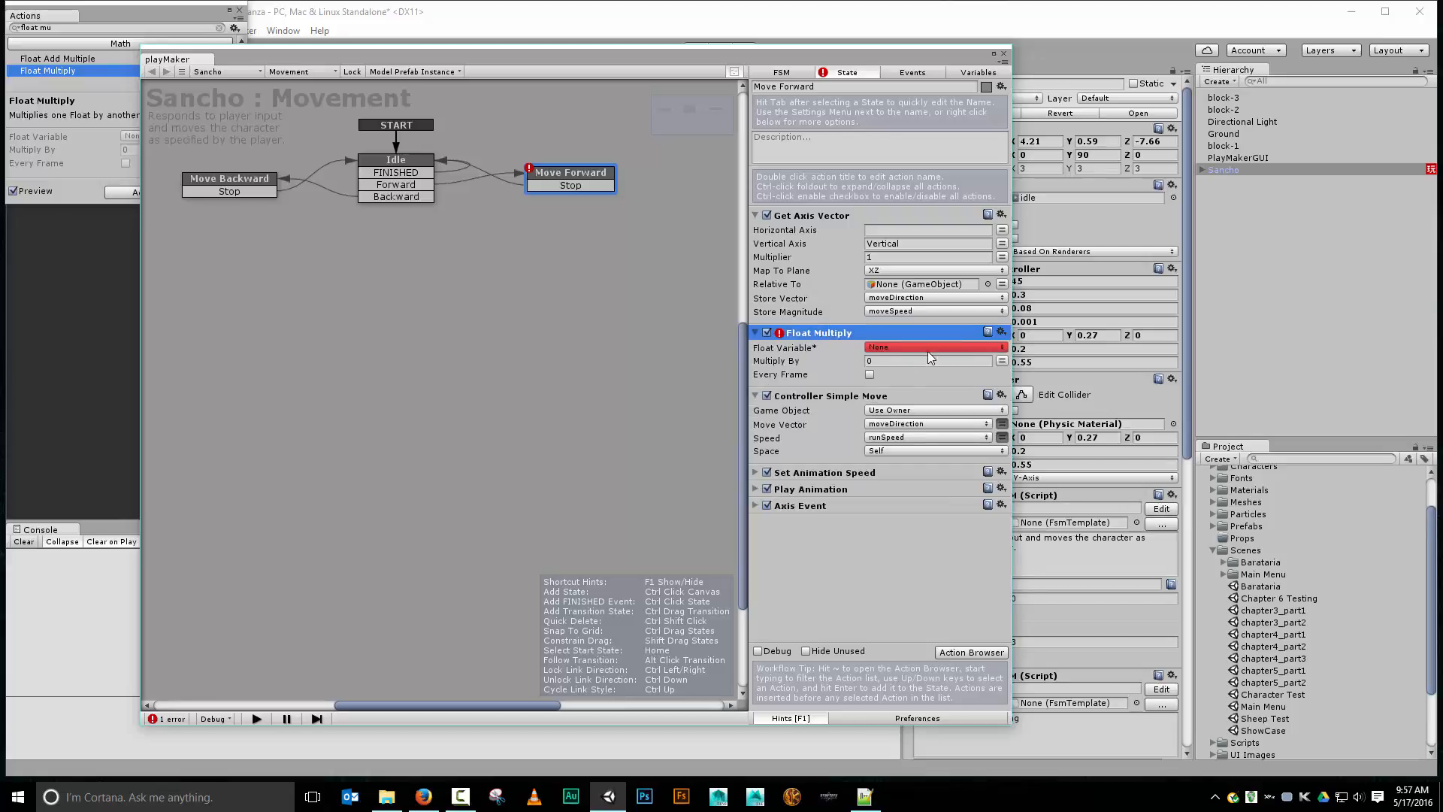
Step: Make Float Multiply multiply moveSpeed by the runSpeed variable every frame, then close PlayMaker
left_click(930, 348)
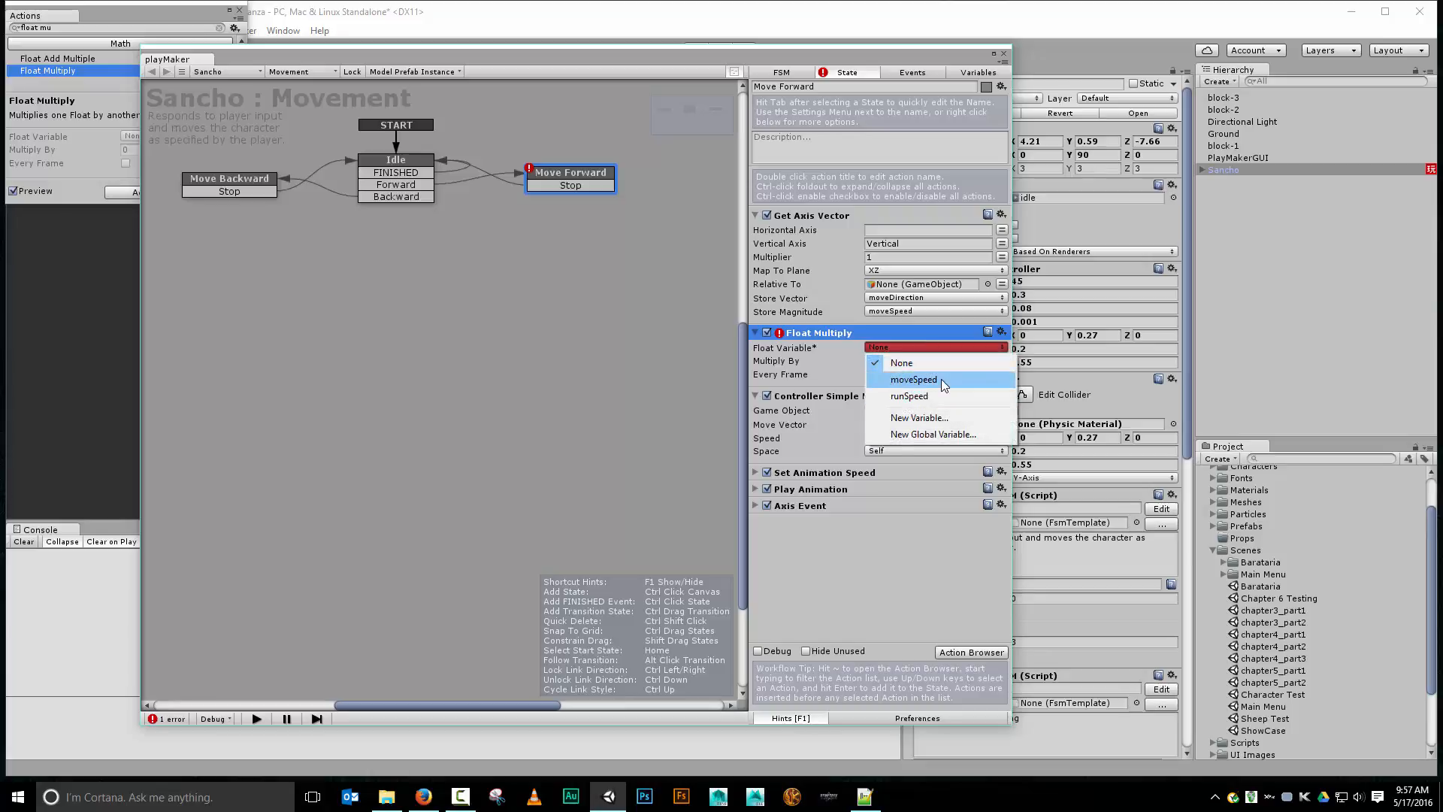
left_click(912, 379)
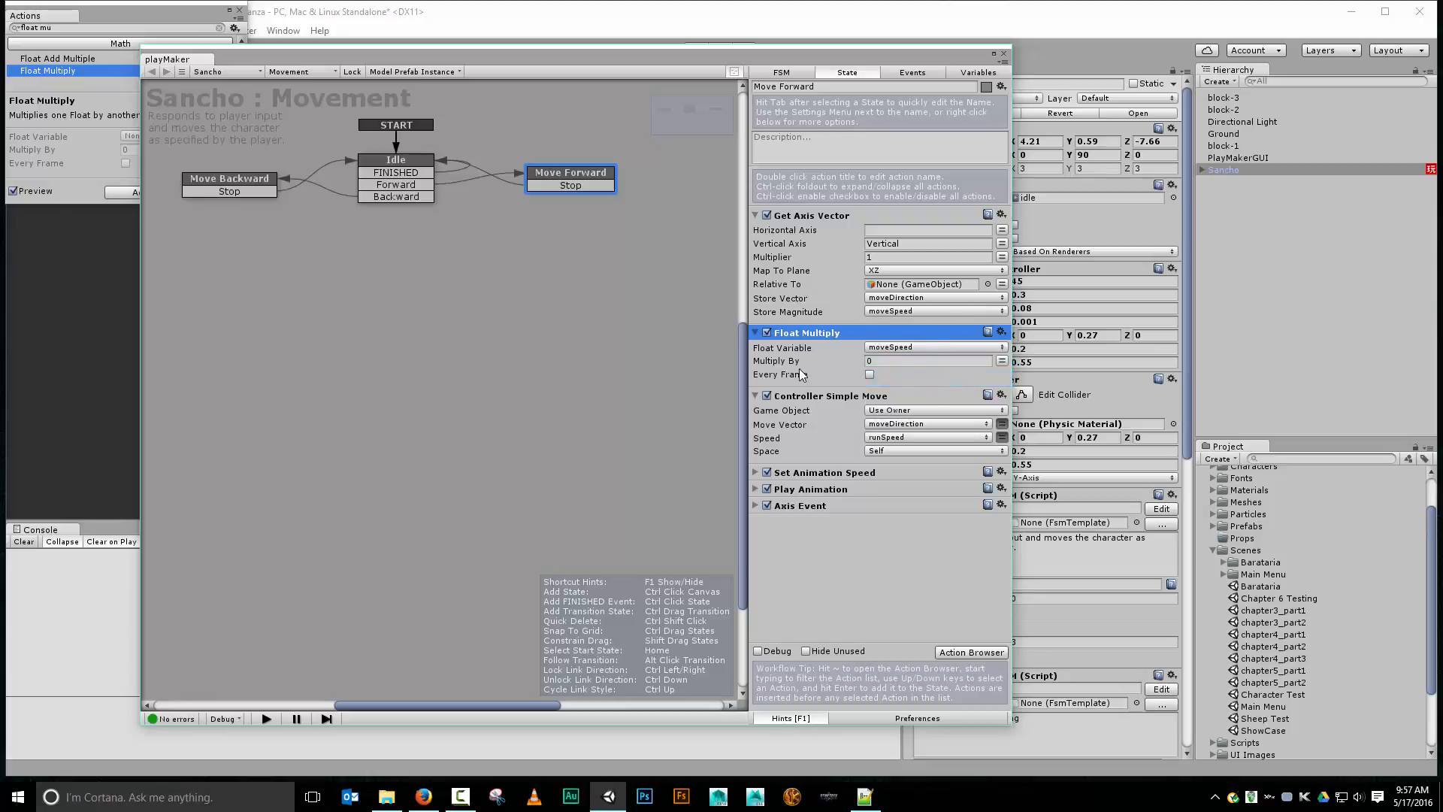
left_click(1002, 360)
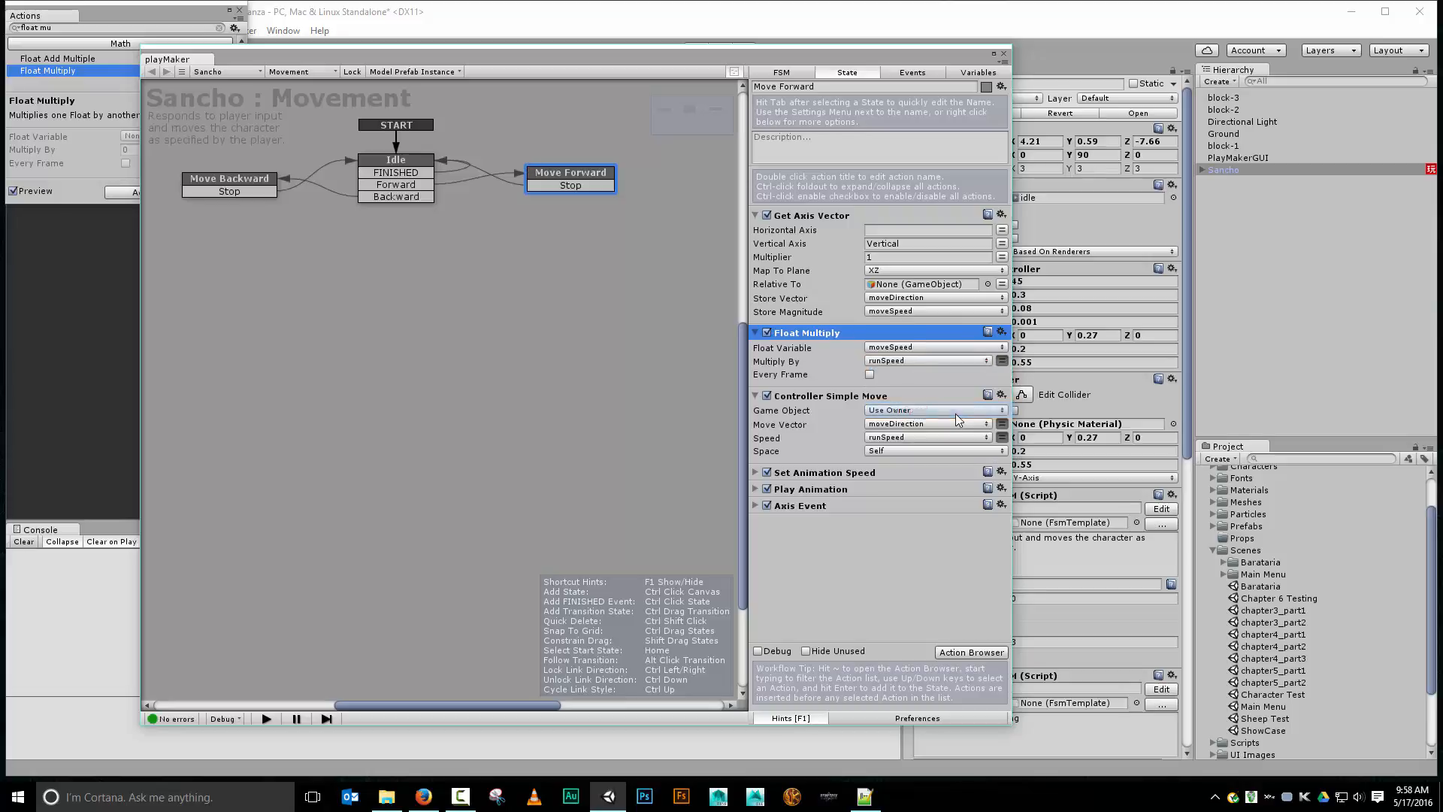
left_click(869, 374)
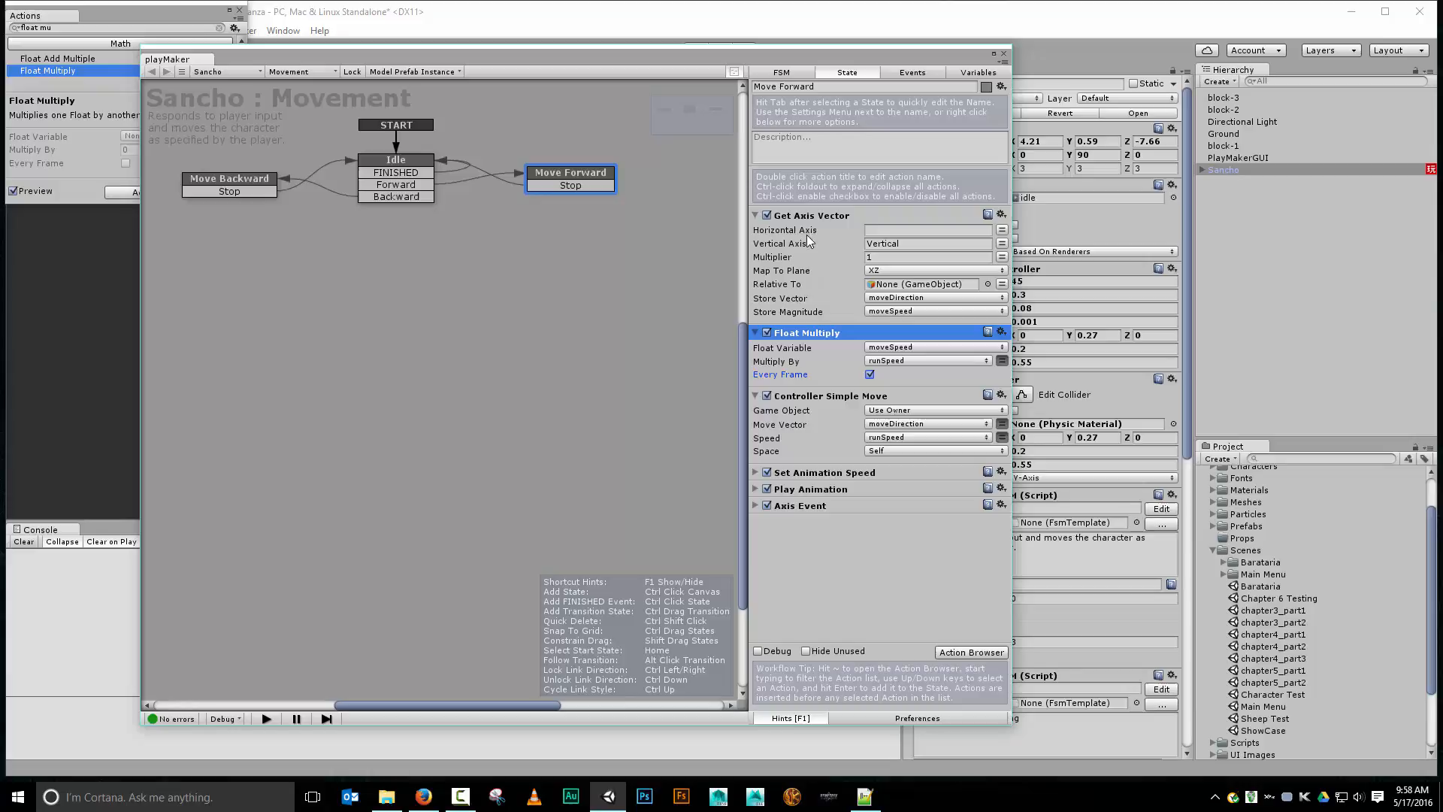
mouse_move(743, 408)
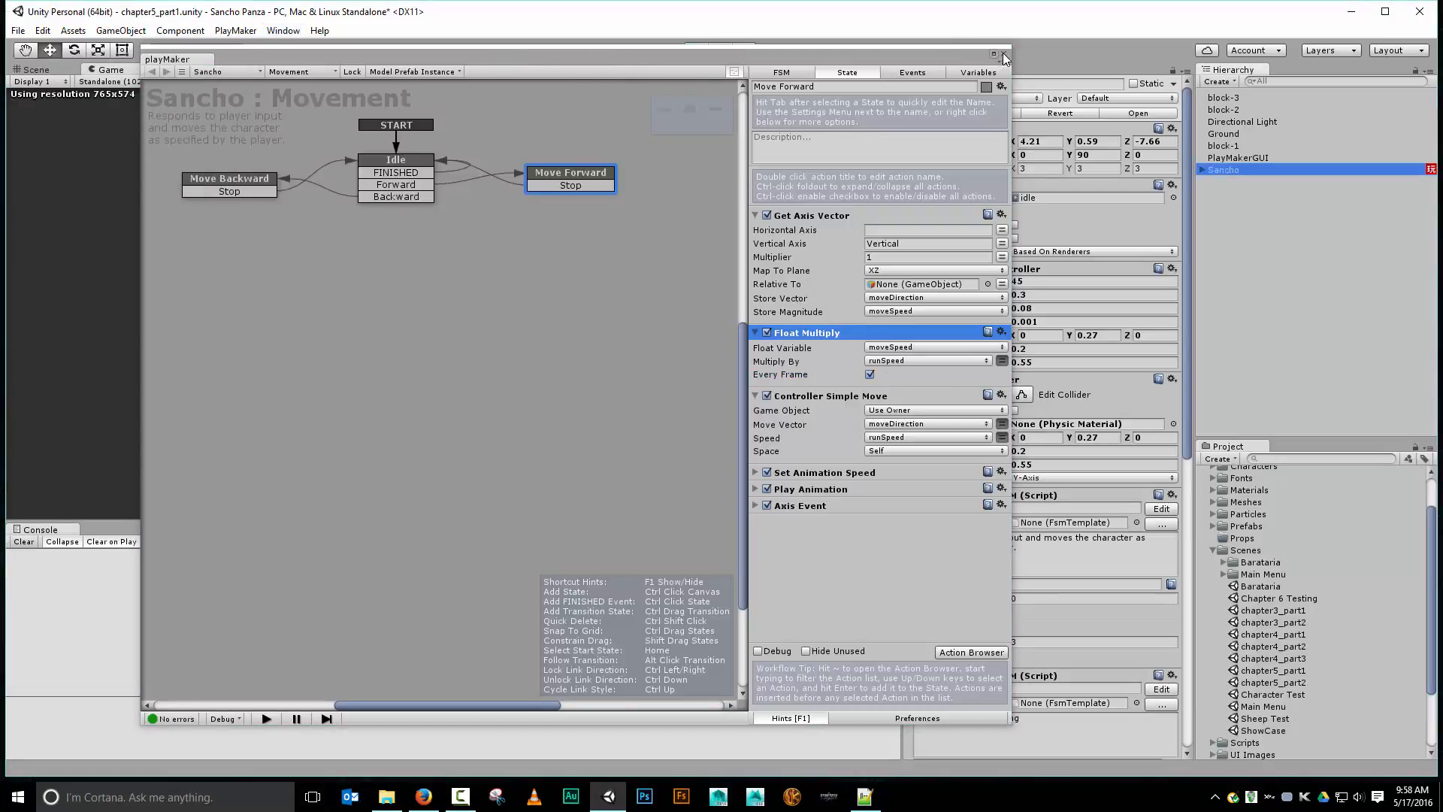
left_click(692, 49)
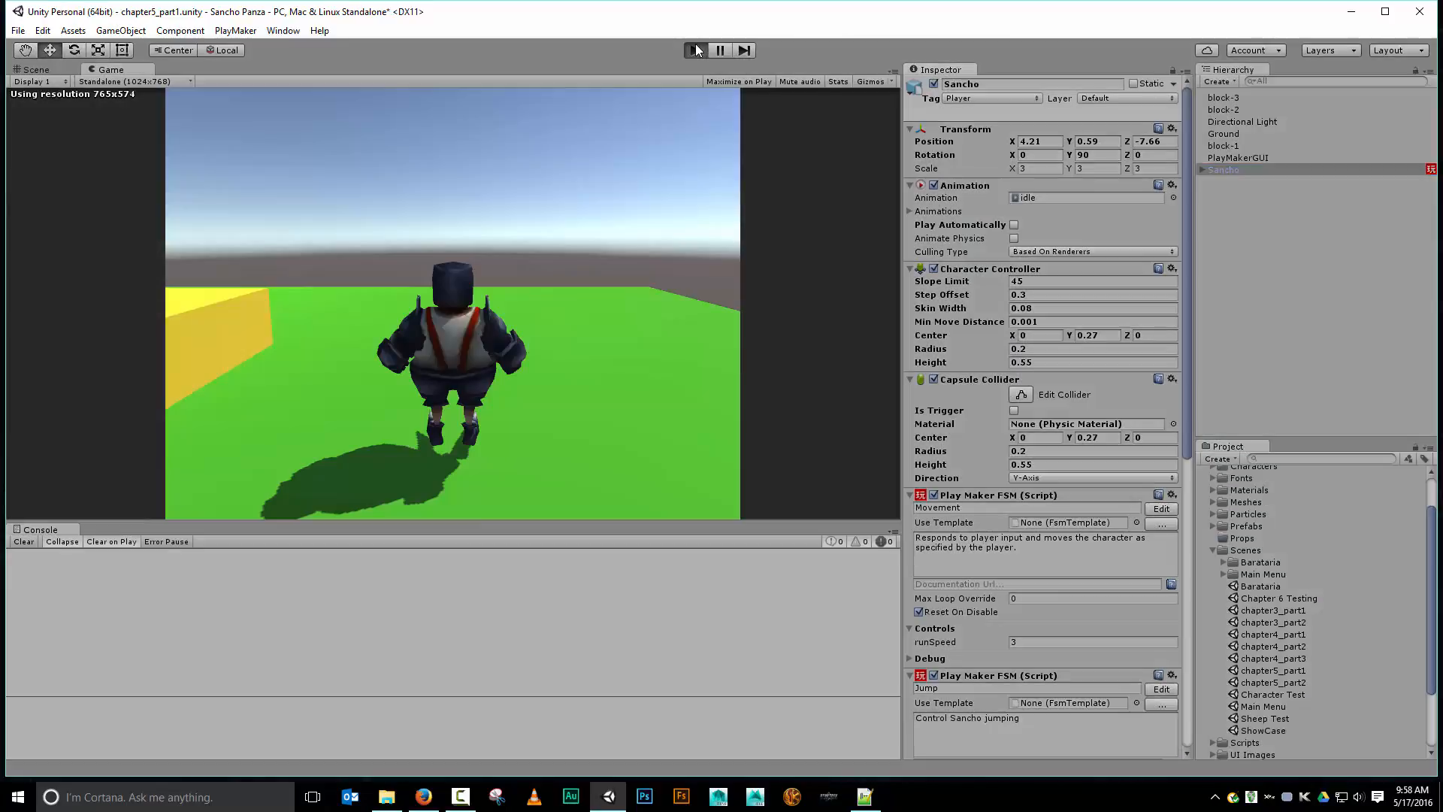
Step: Play the game and move Sancho forward with W to test the new speed
left_click(694, 49)
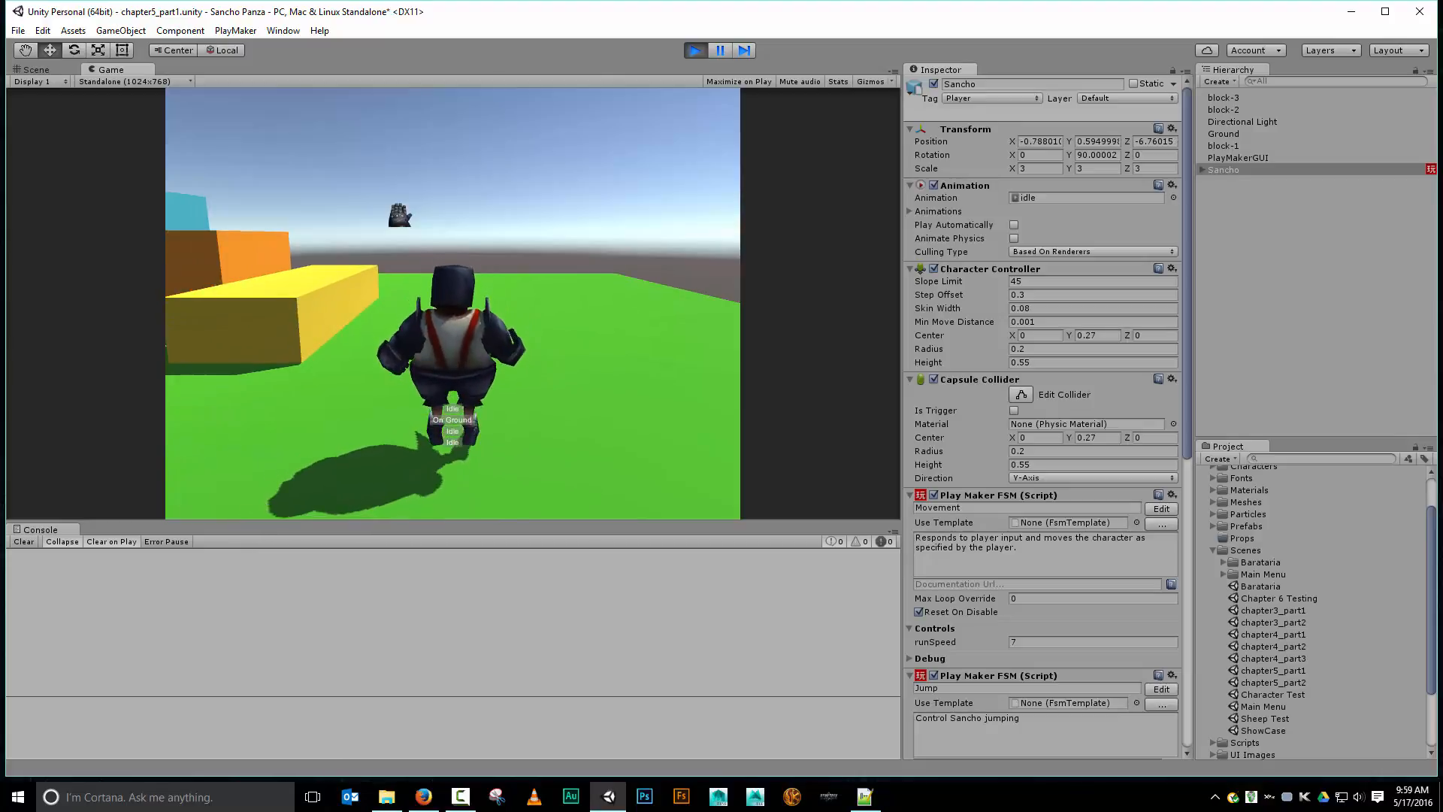
key("w")
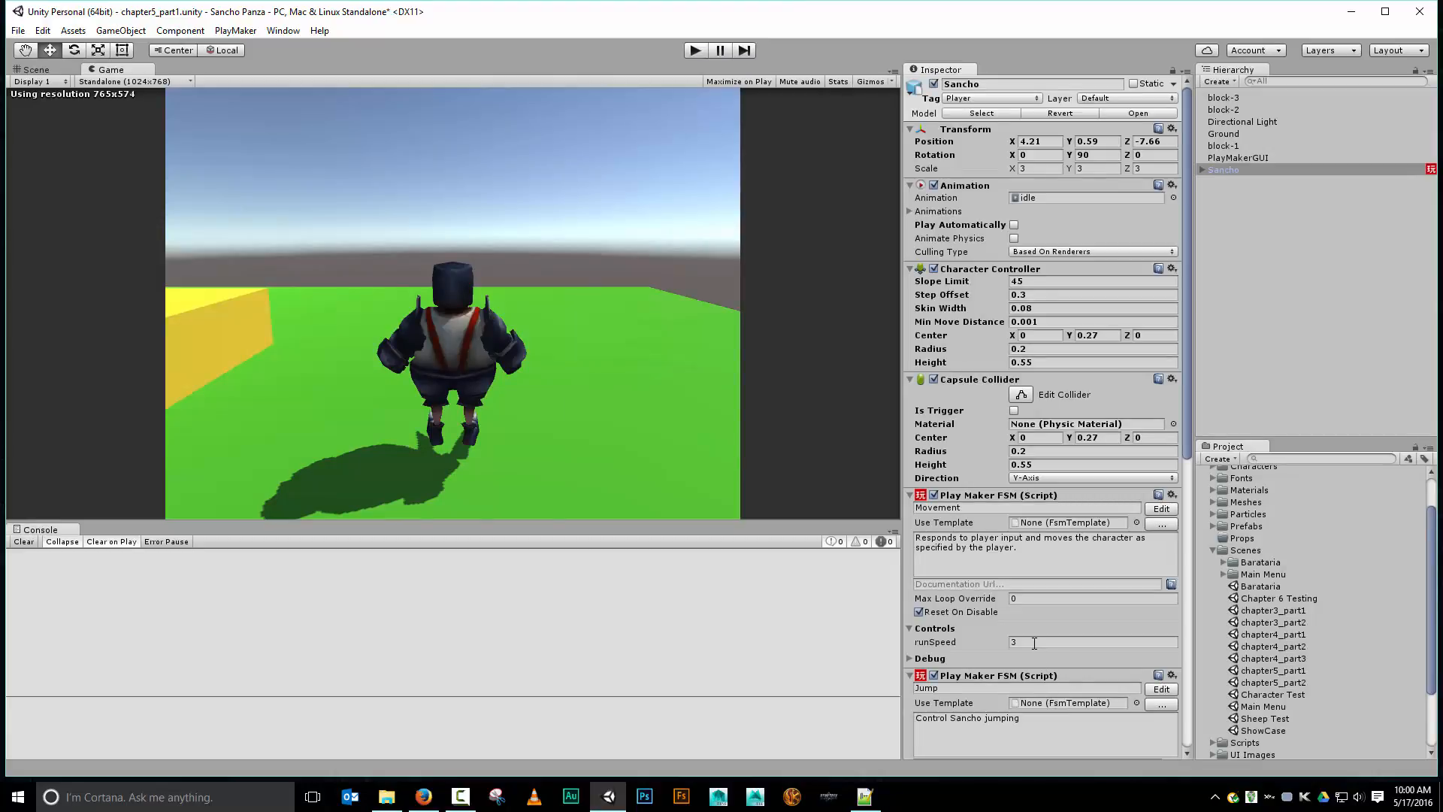
mouse_move(864, 796)
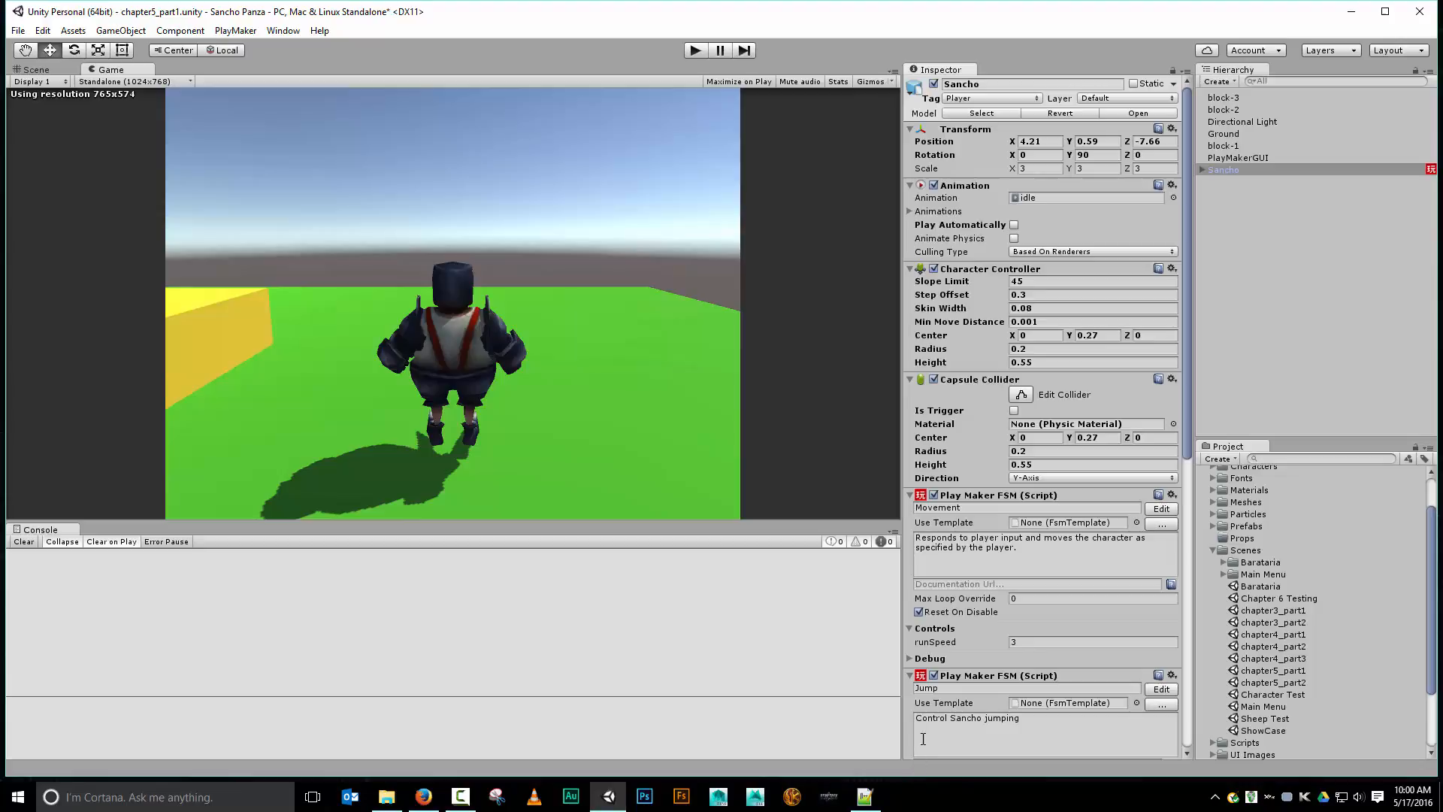
mouse_move(929, 727)
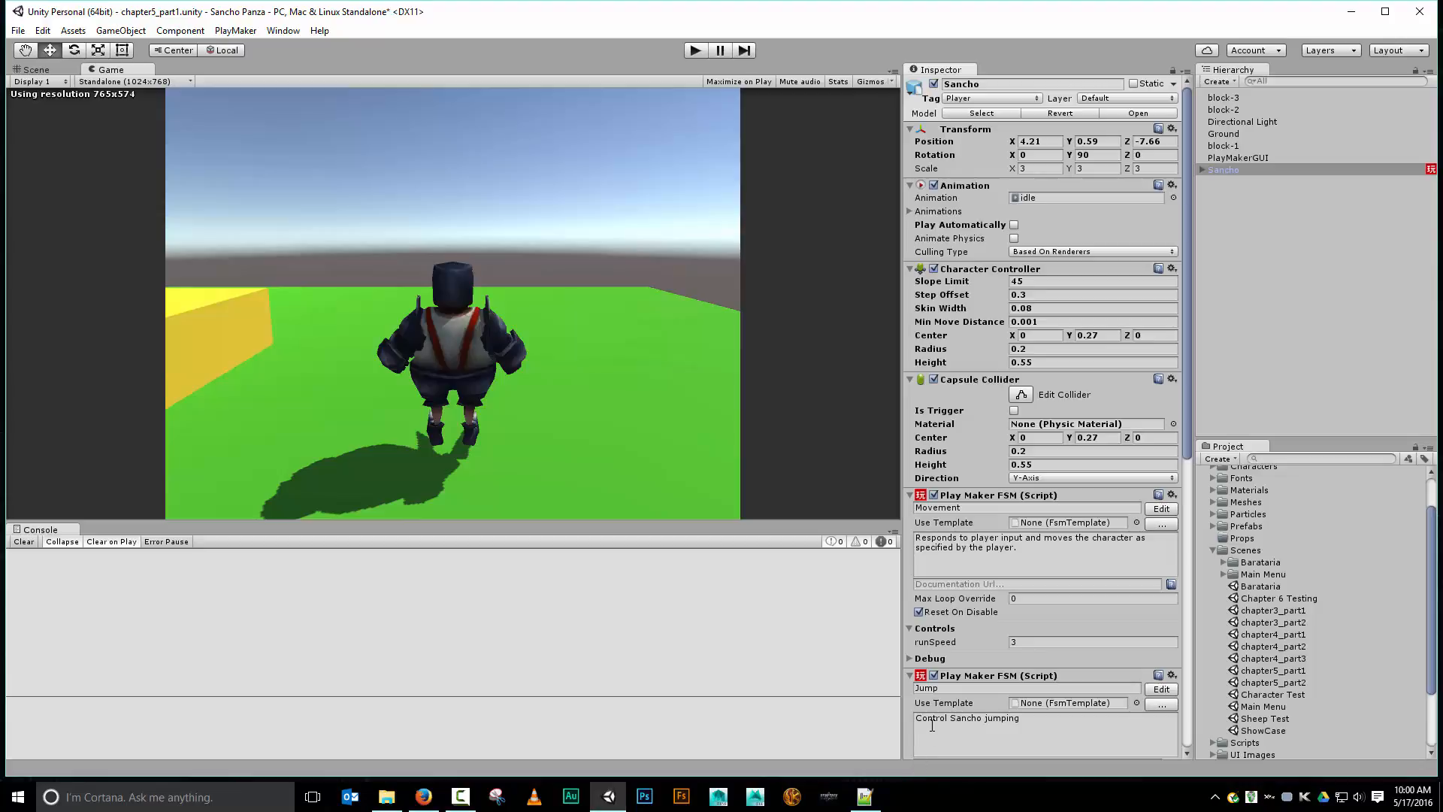